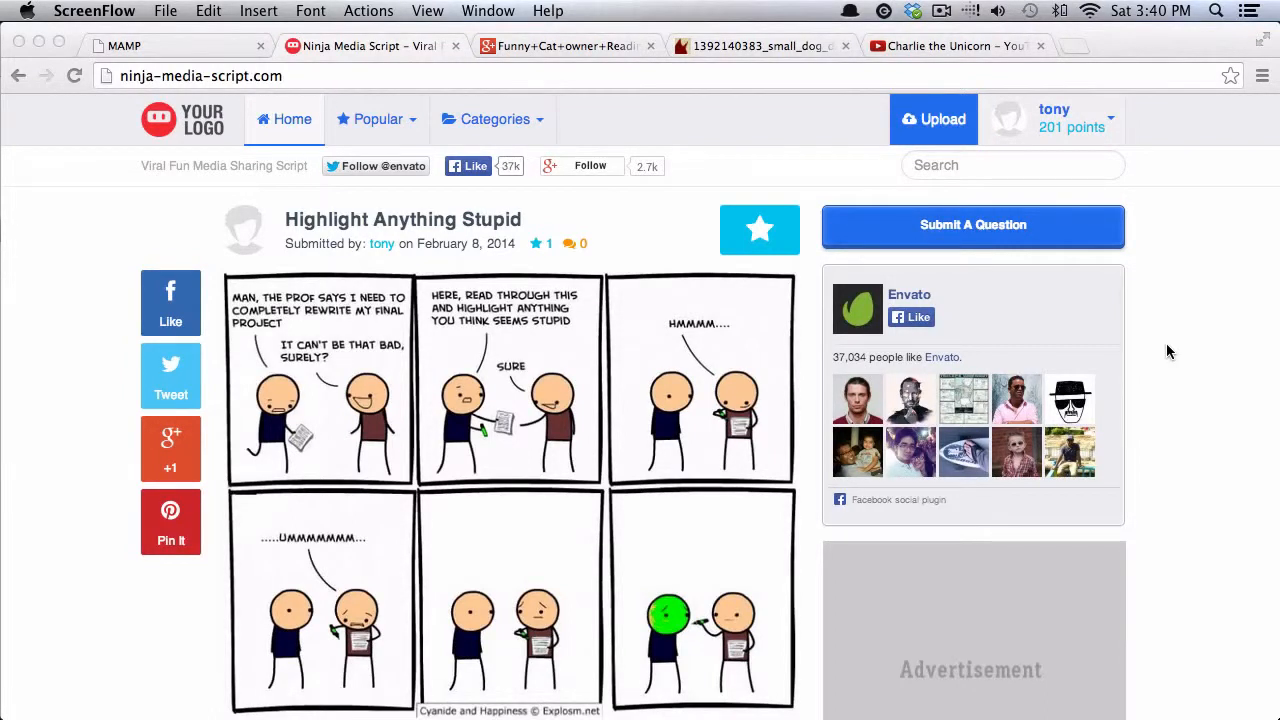
mouse_move(1152, 356)
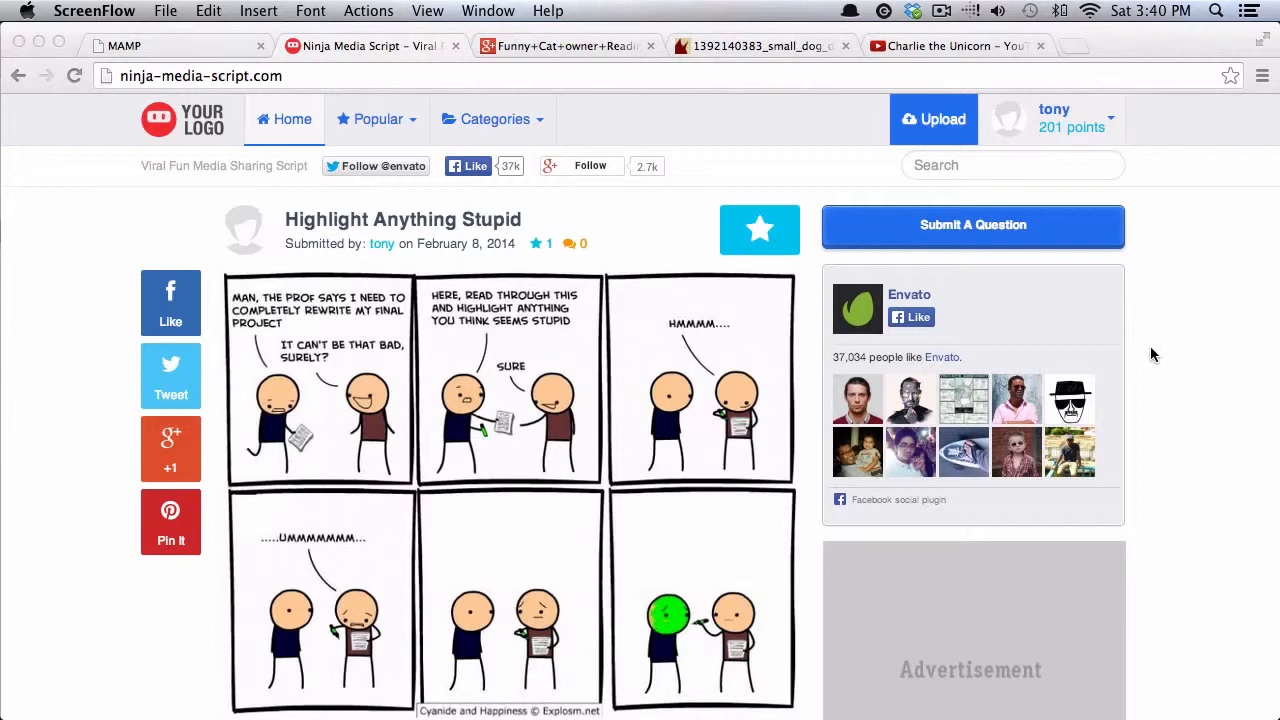
mouse_move(940, 120)
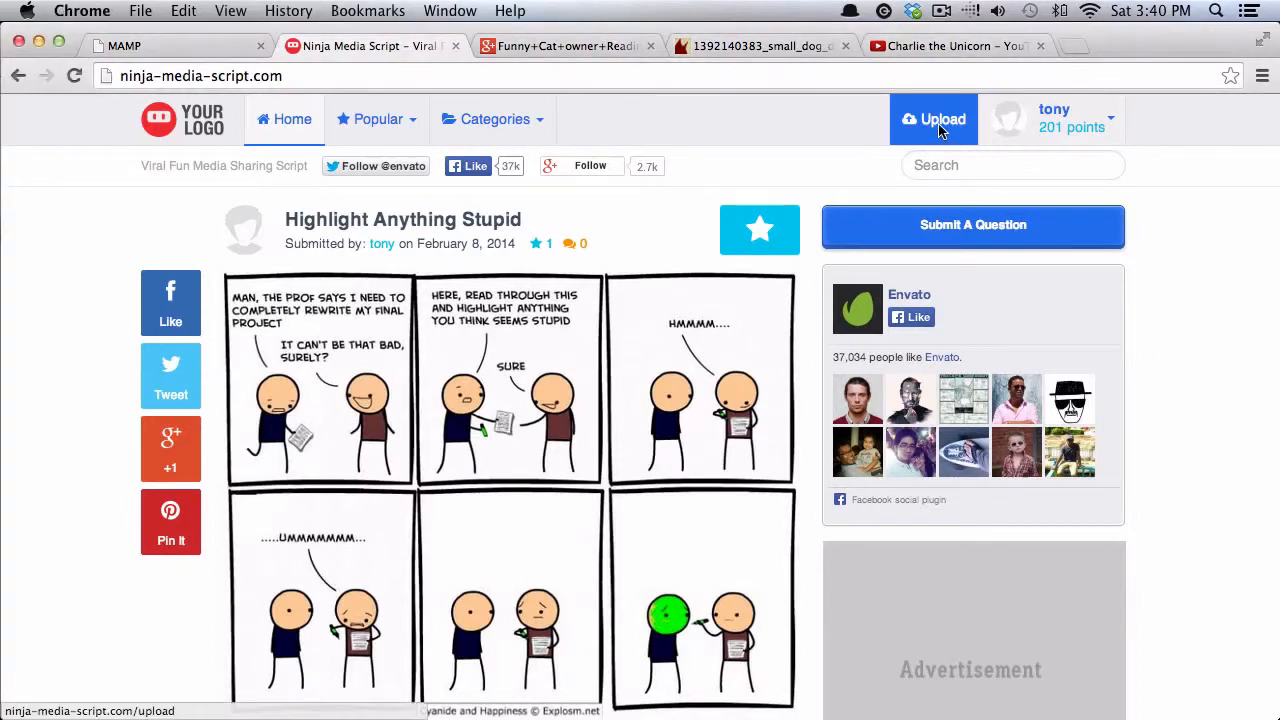
Start an image post titled 'Kitten likes to read' in the Animals category.
left_click(932, 120)
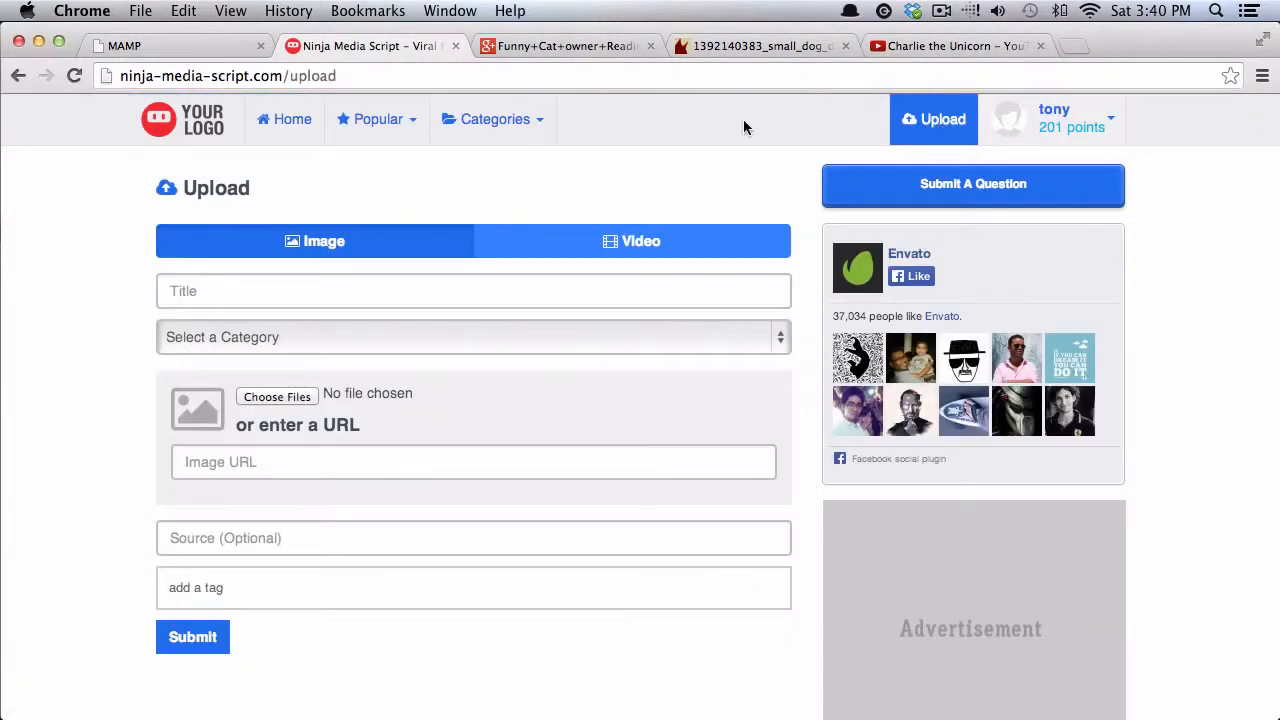
mouse_move(490, 240)
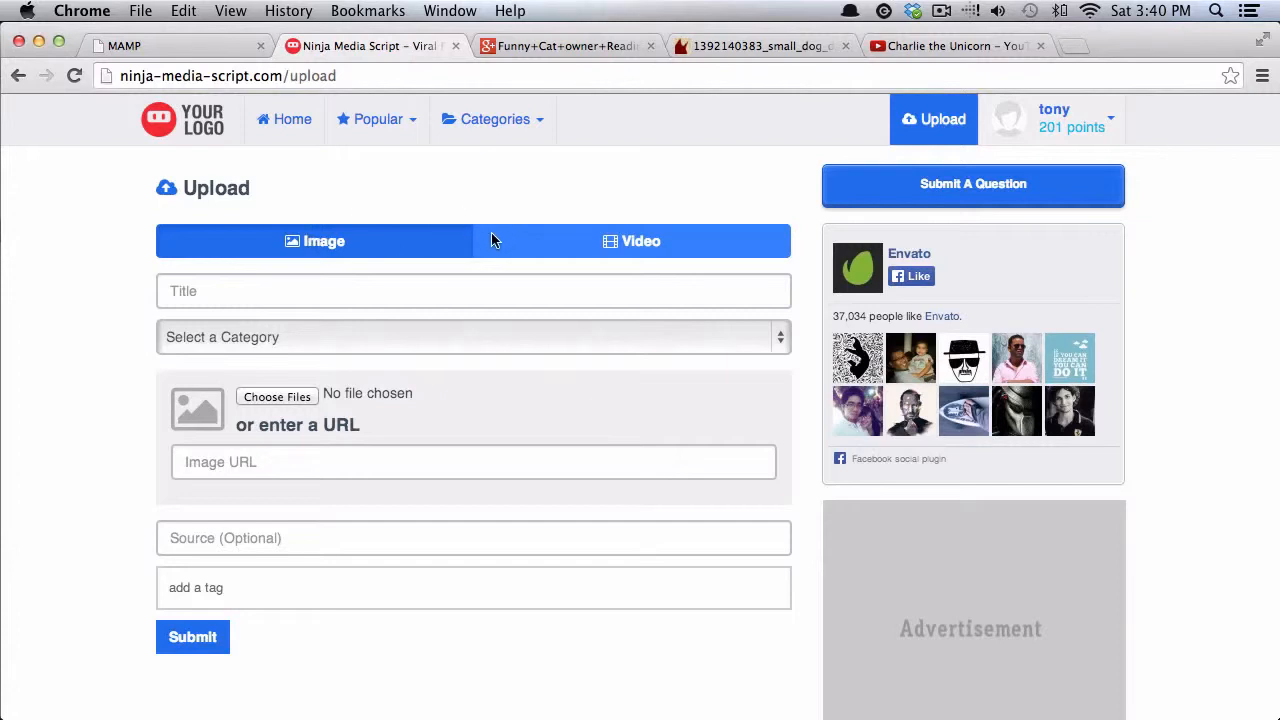
scroll("down", 3)
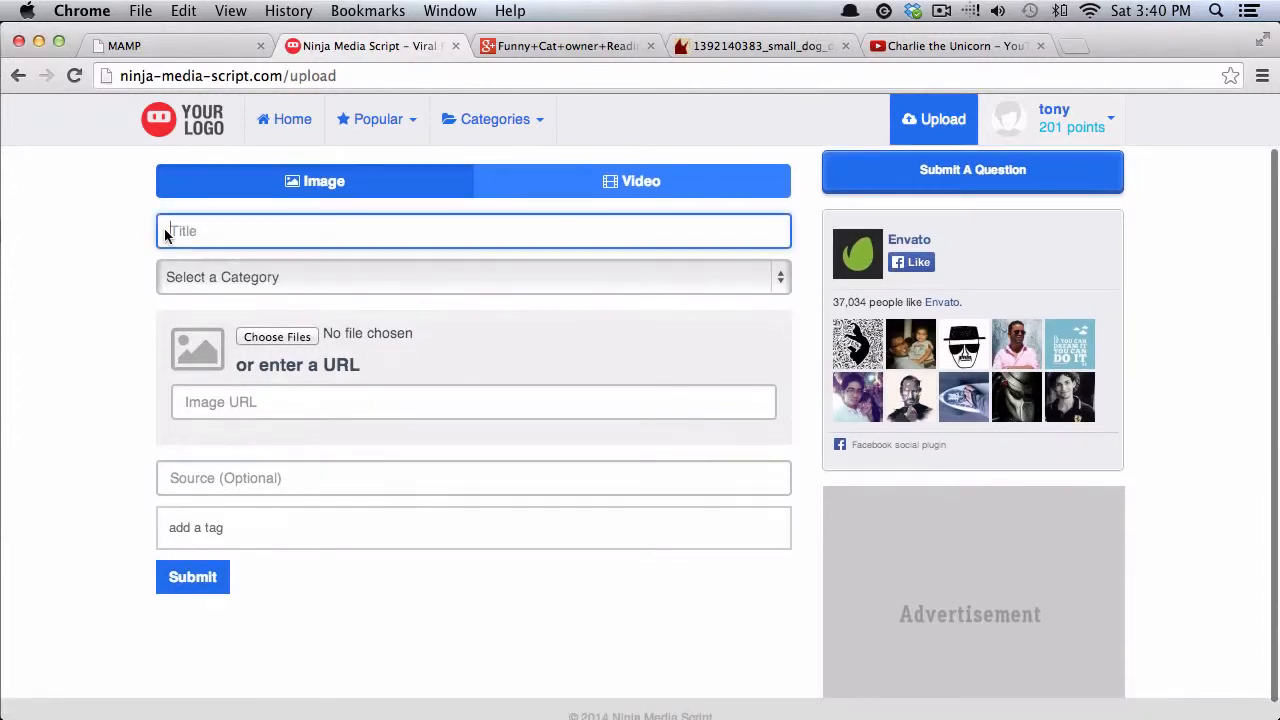
mouse_move(584, 68)
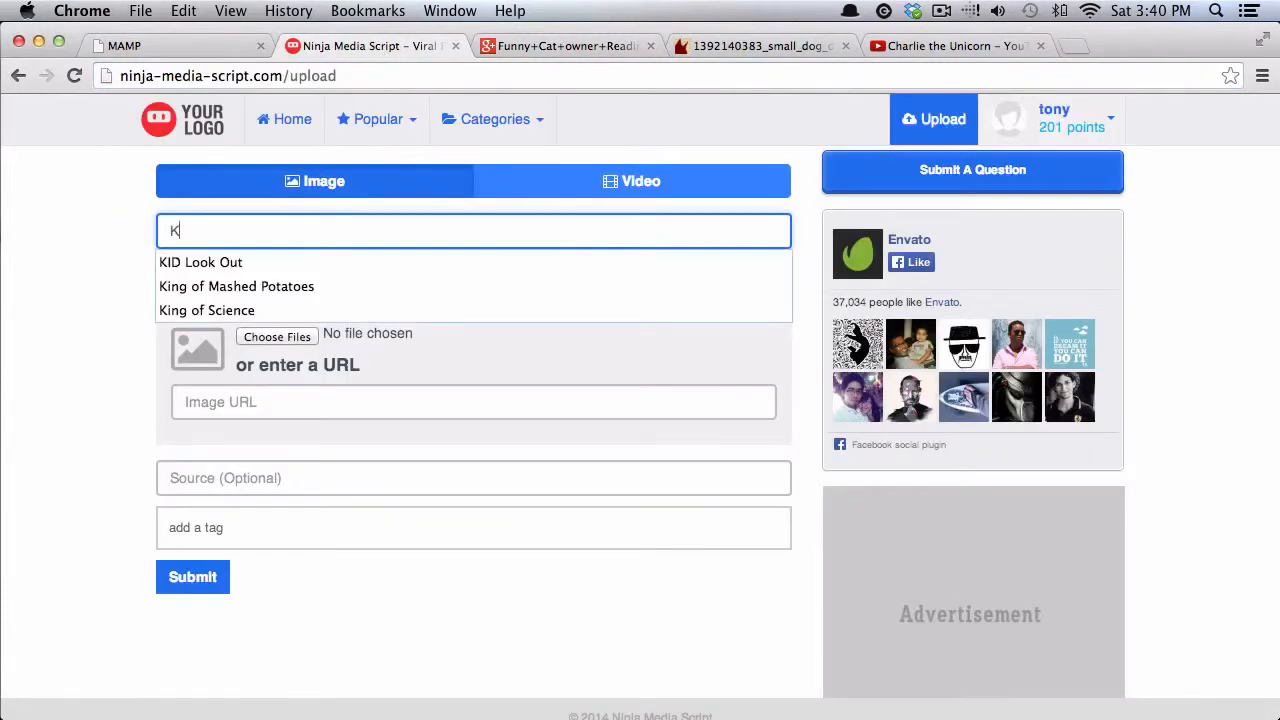
type("Kitten likes")
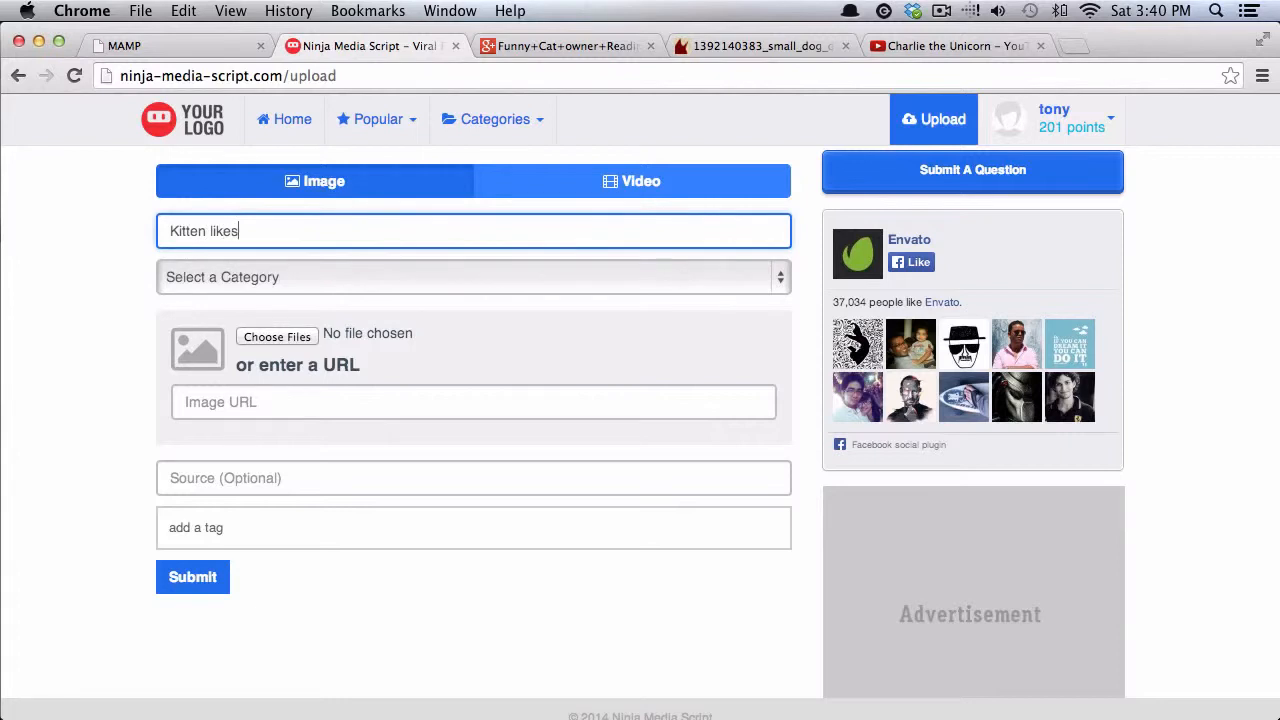
type("to read")
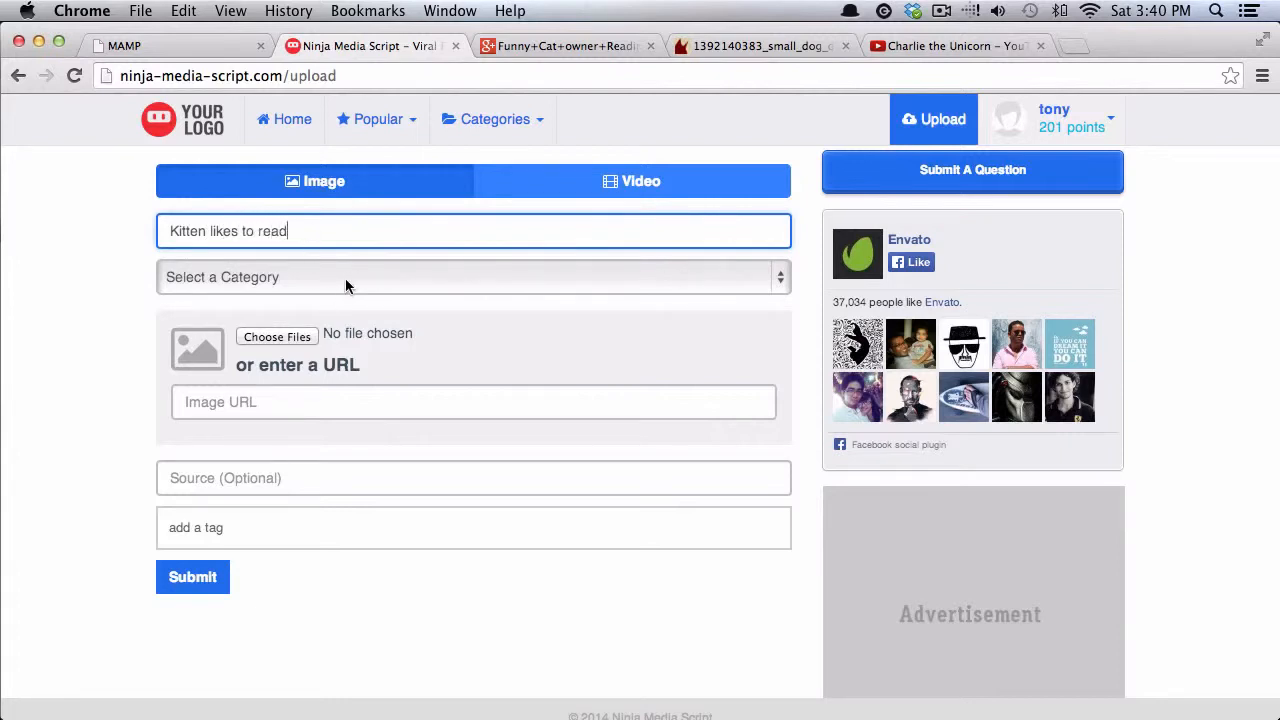
left_click(472, 276)
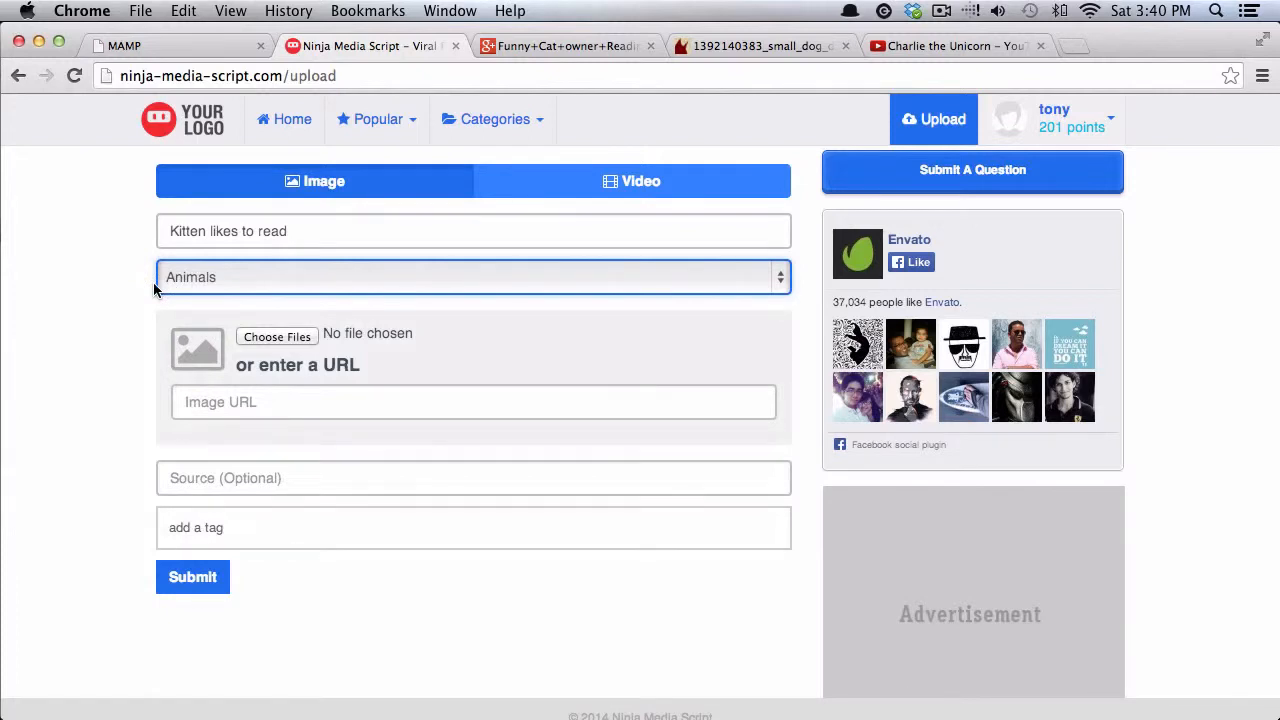
mouse_move(132, 318)
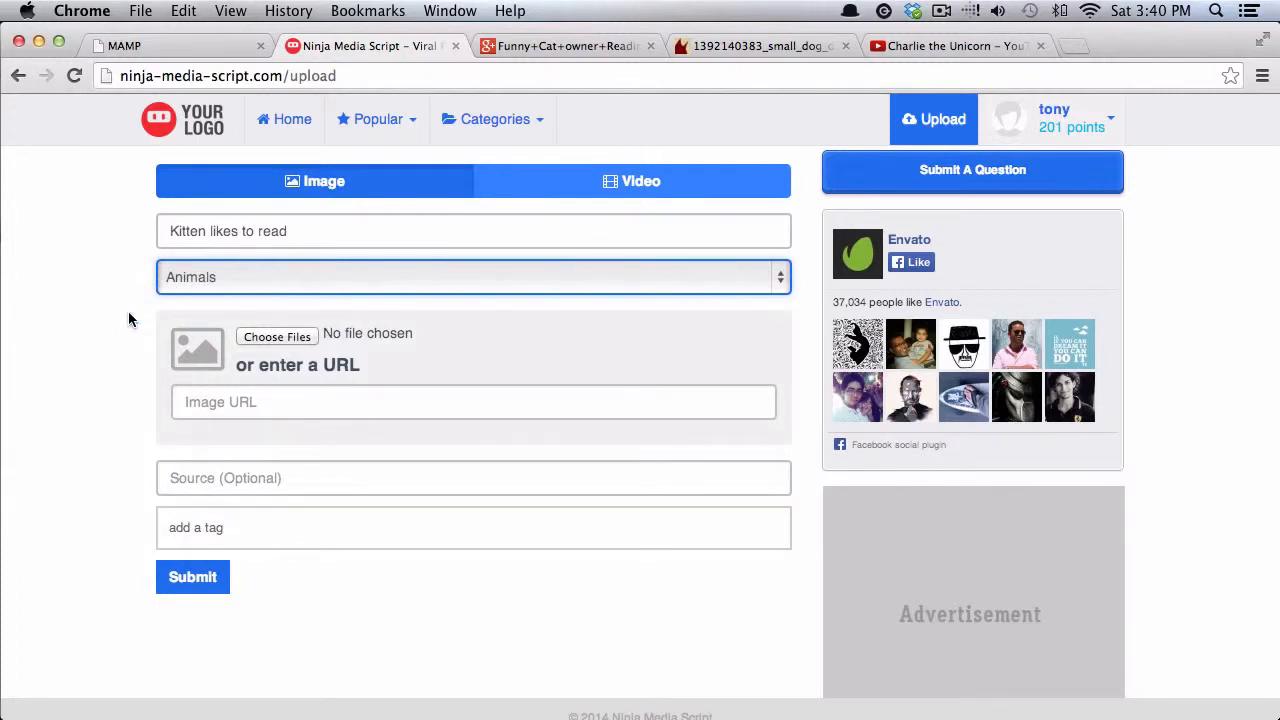
mouse_move(276, 336)
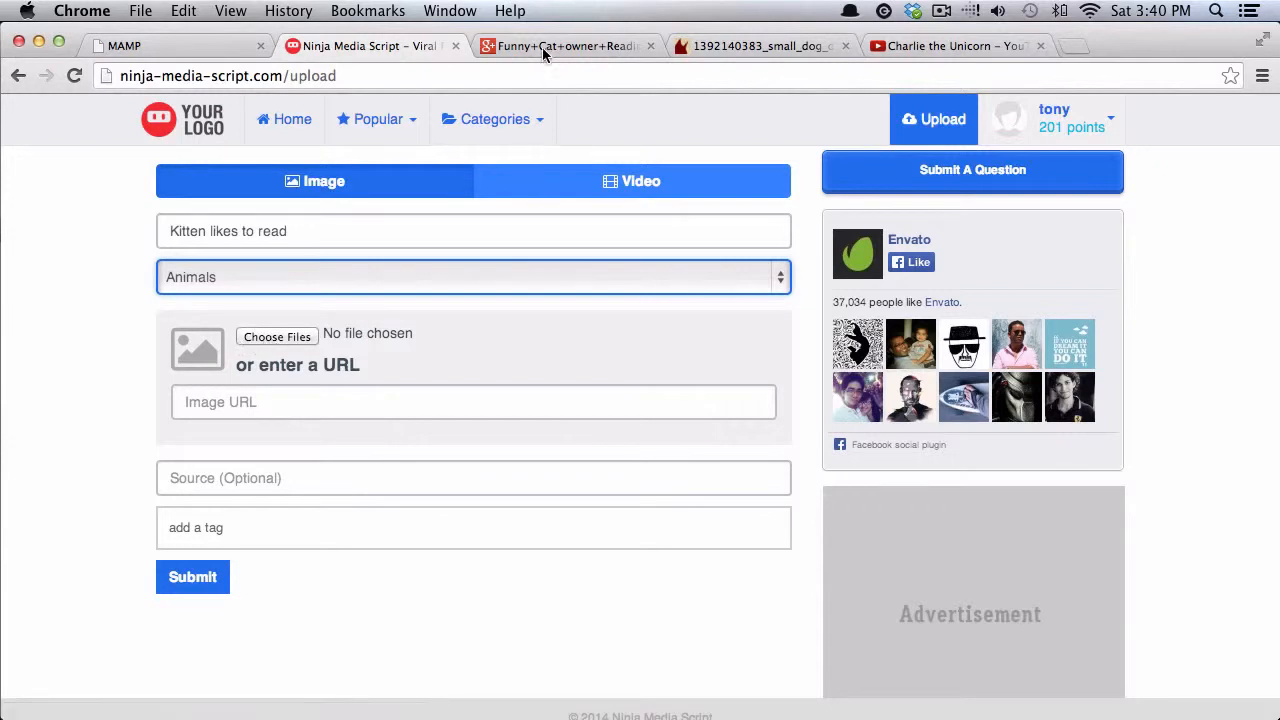
mouse_move(370, 322)
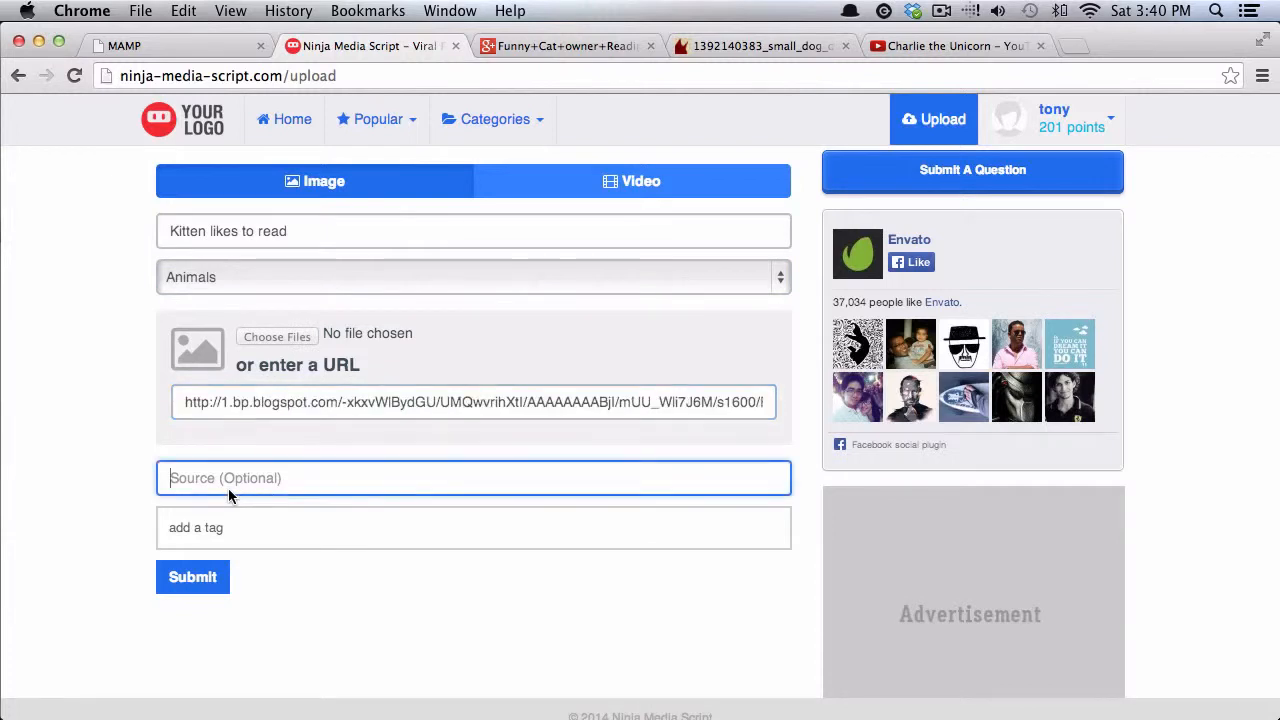
Tag the kitten post cat, read, funny and submit it.
left_click(472, 528)
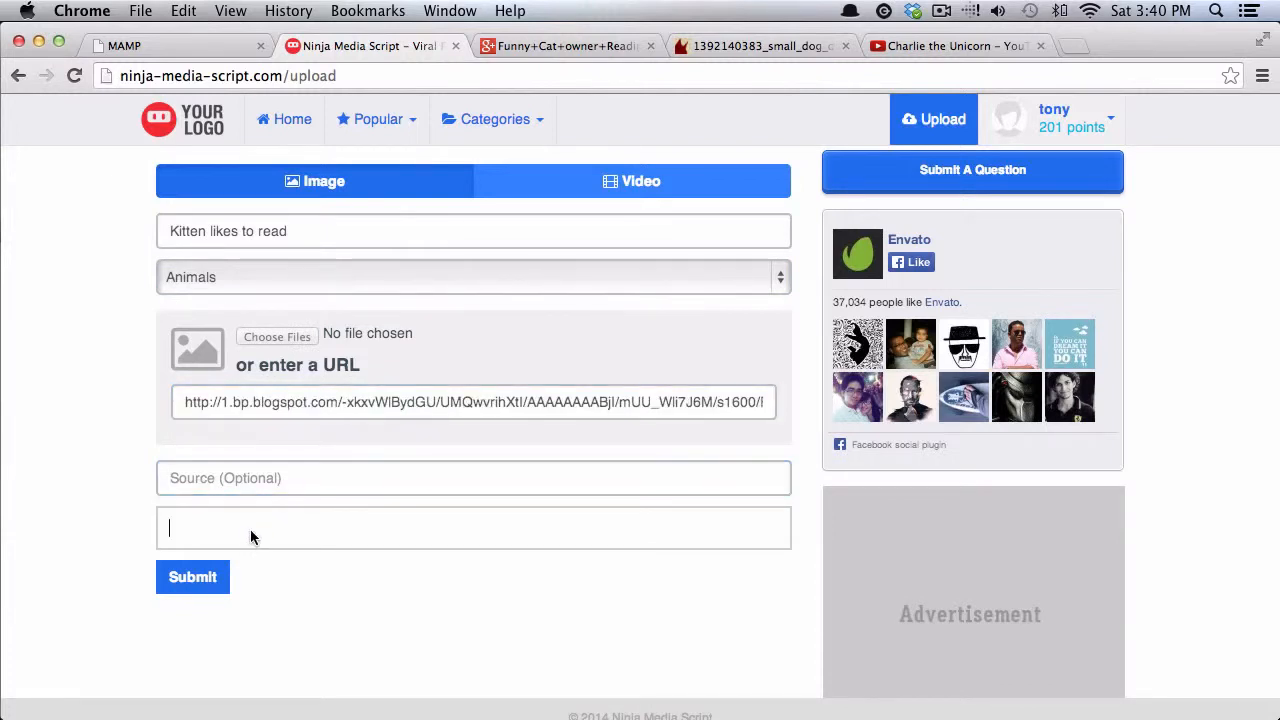
type("cat read")
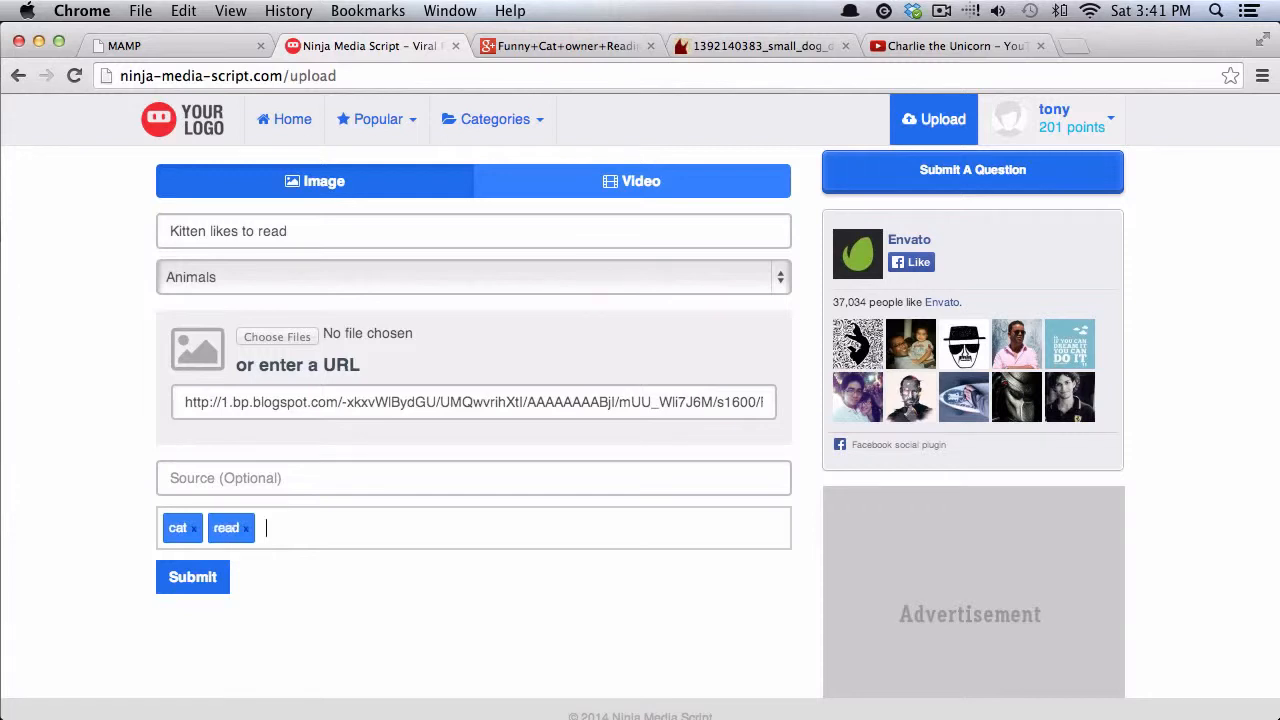
type("funny")
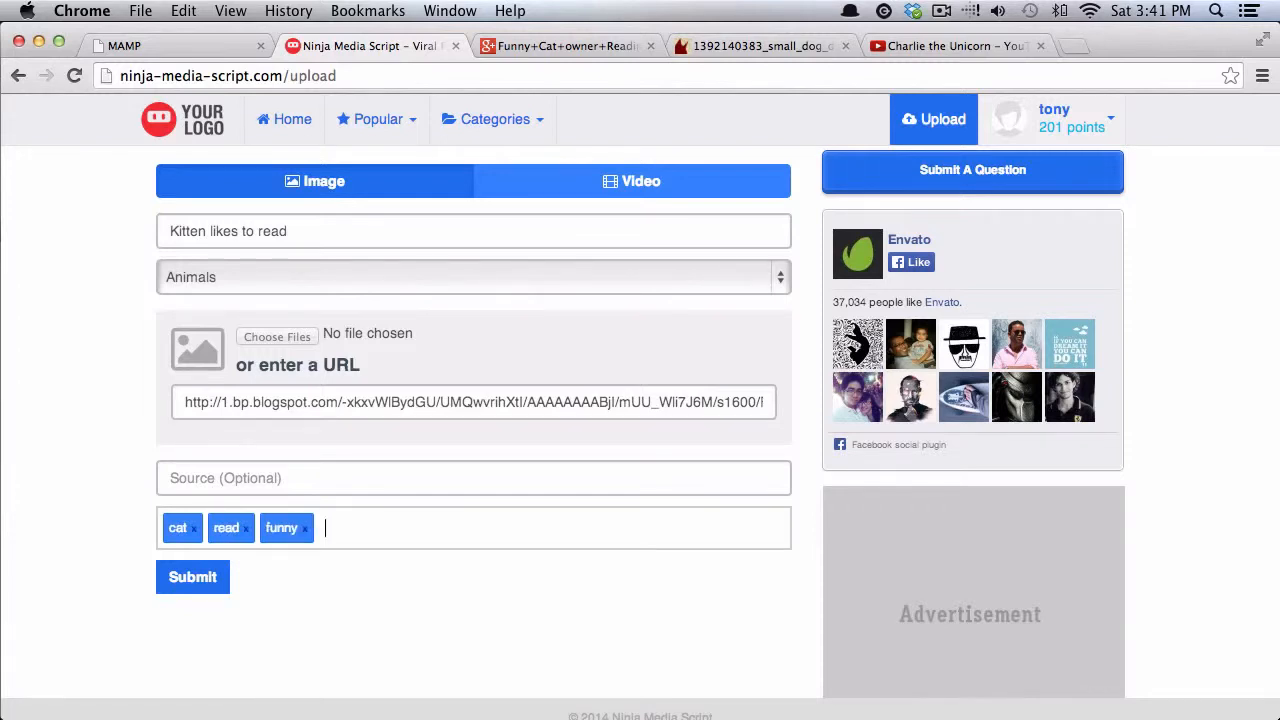
left_click(192, 576)
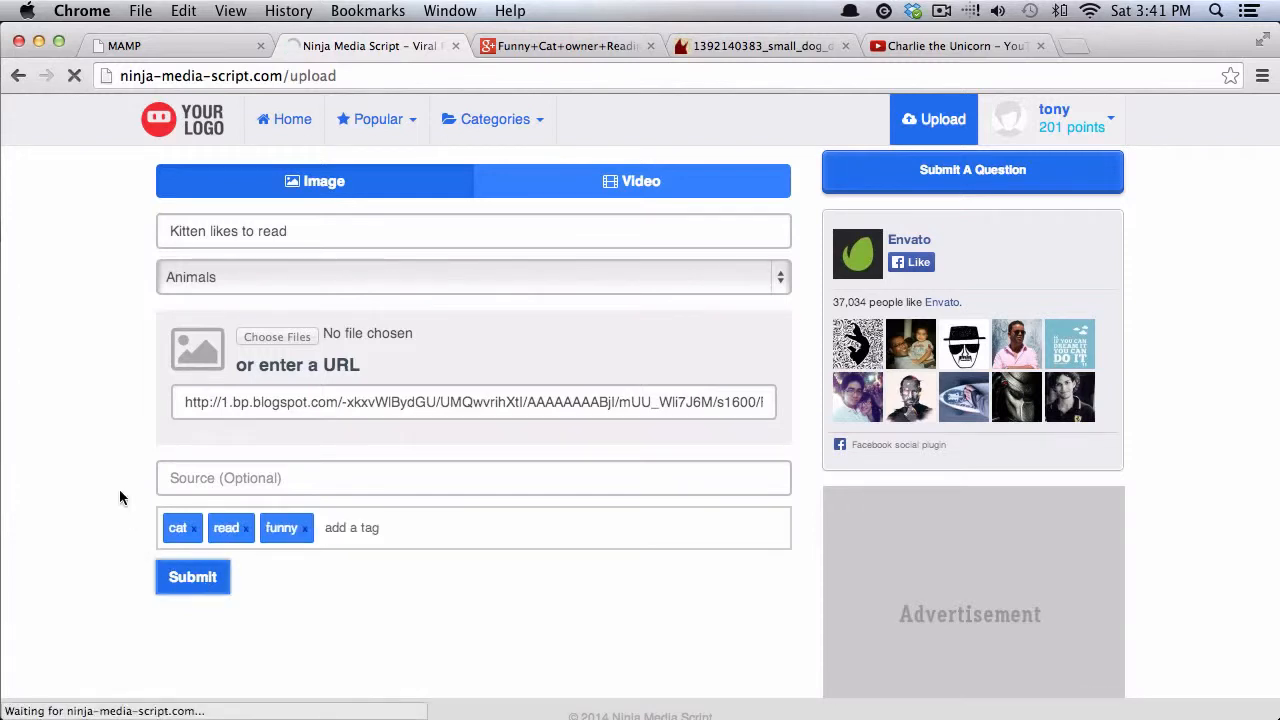
Dismiss the success message and return to the home feed showing the new kitten post on top.
left_click(192, 576)
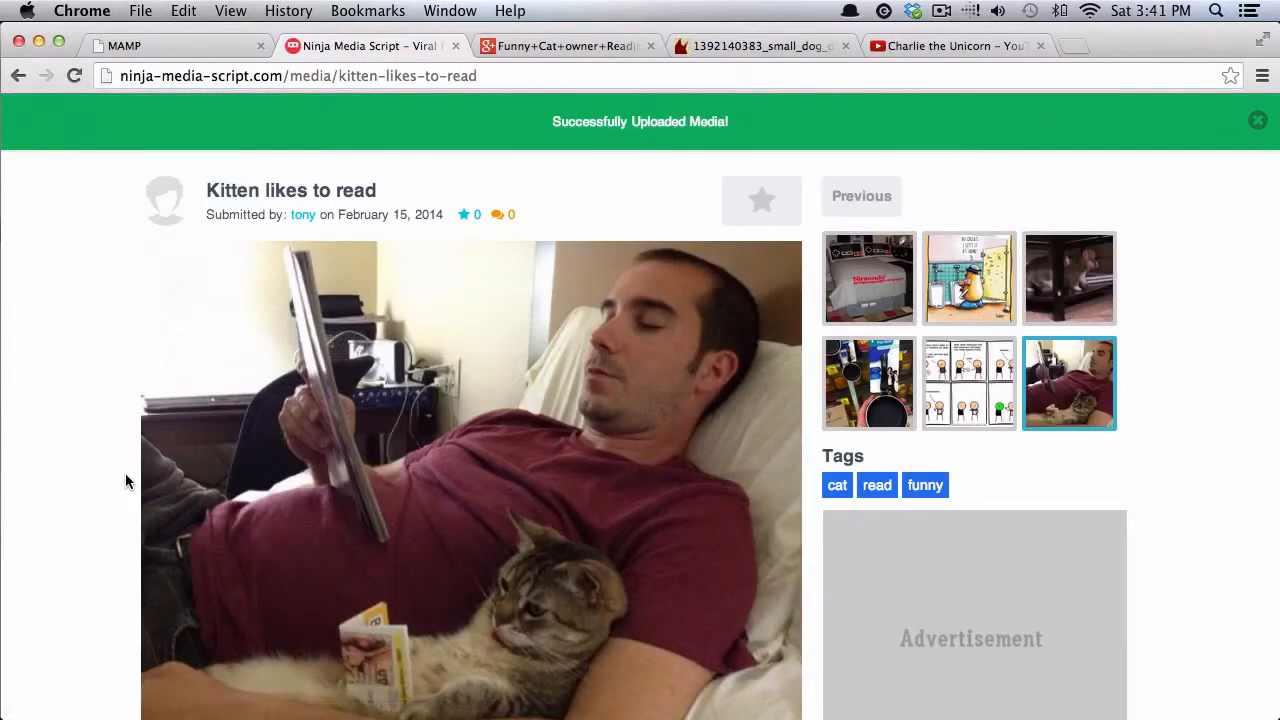
left_click(1256, 120)
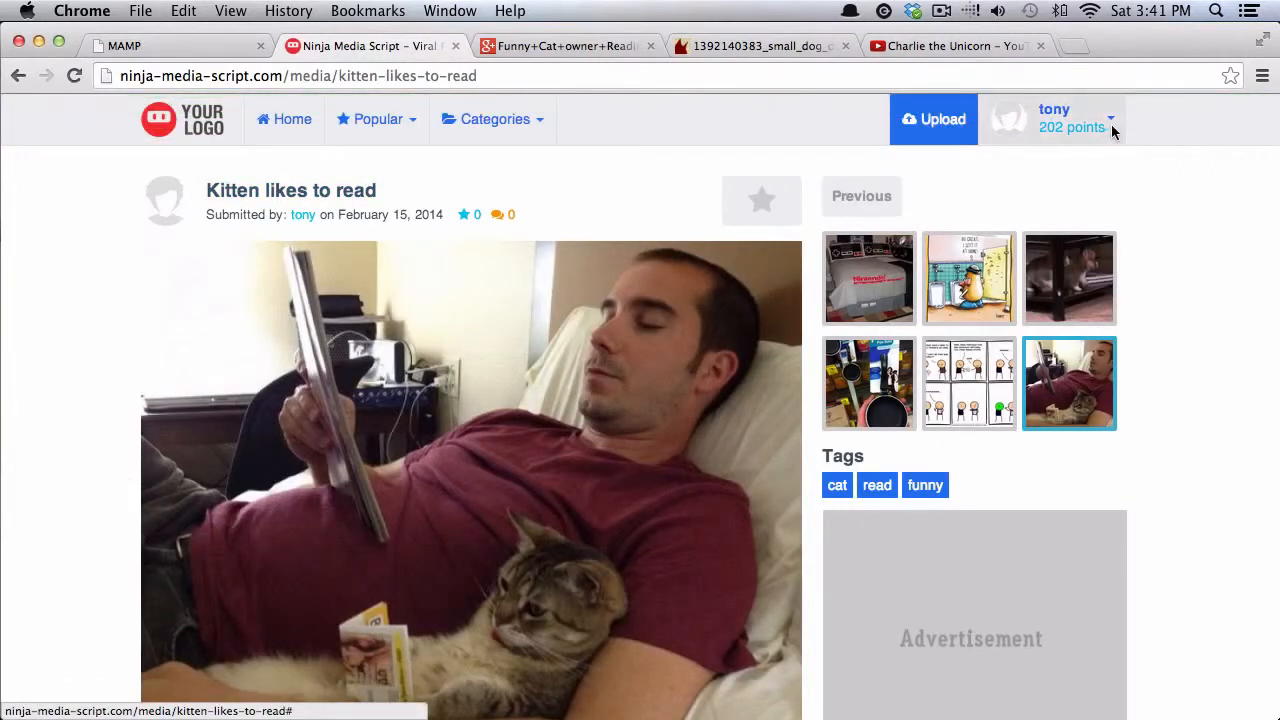
mouse_move(336, 224)
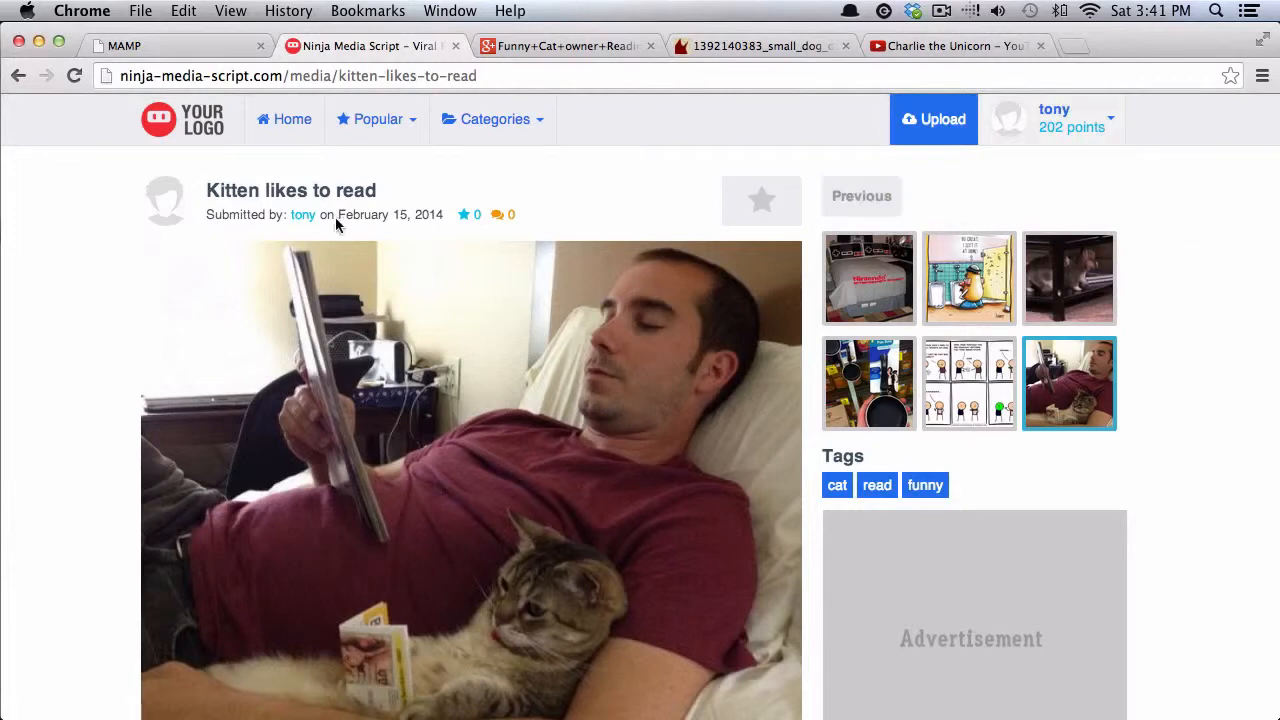
left_click(288, 120)
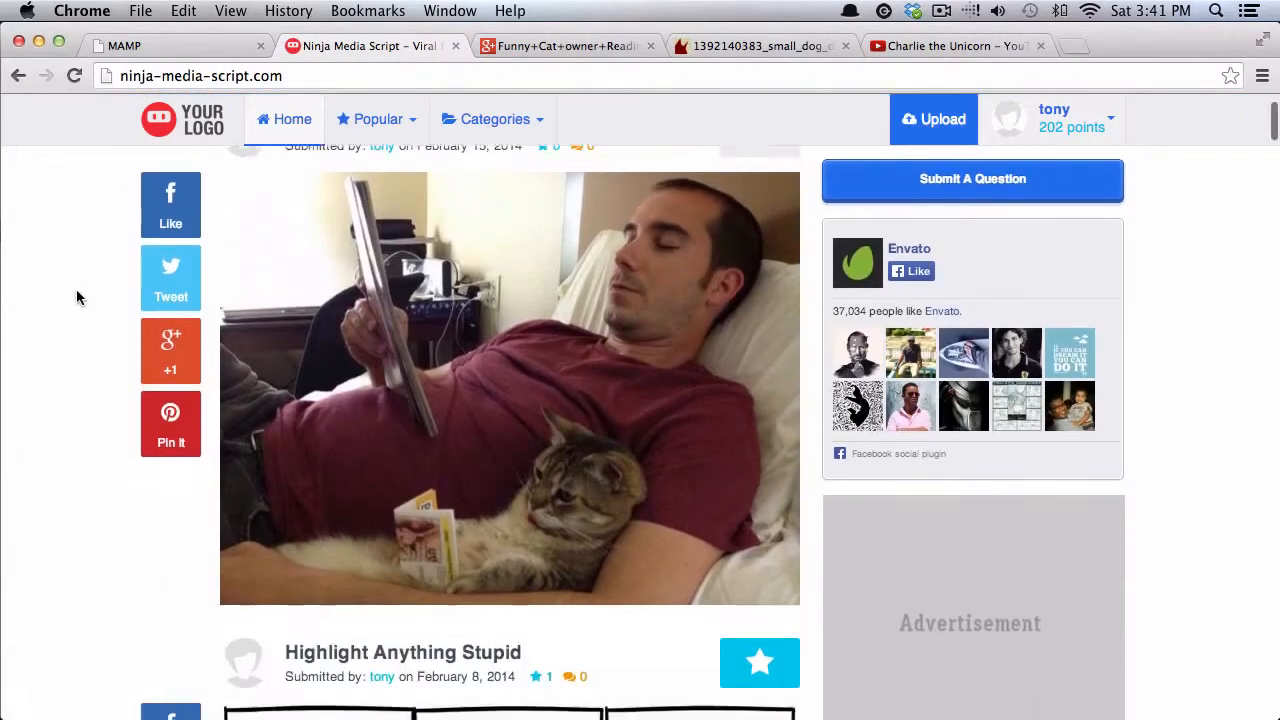
scroll("up", 3)
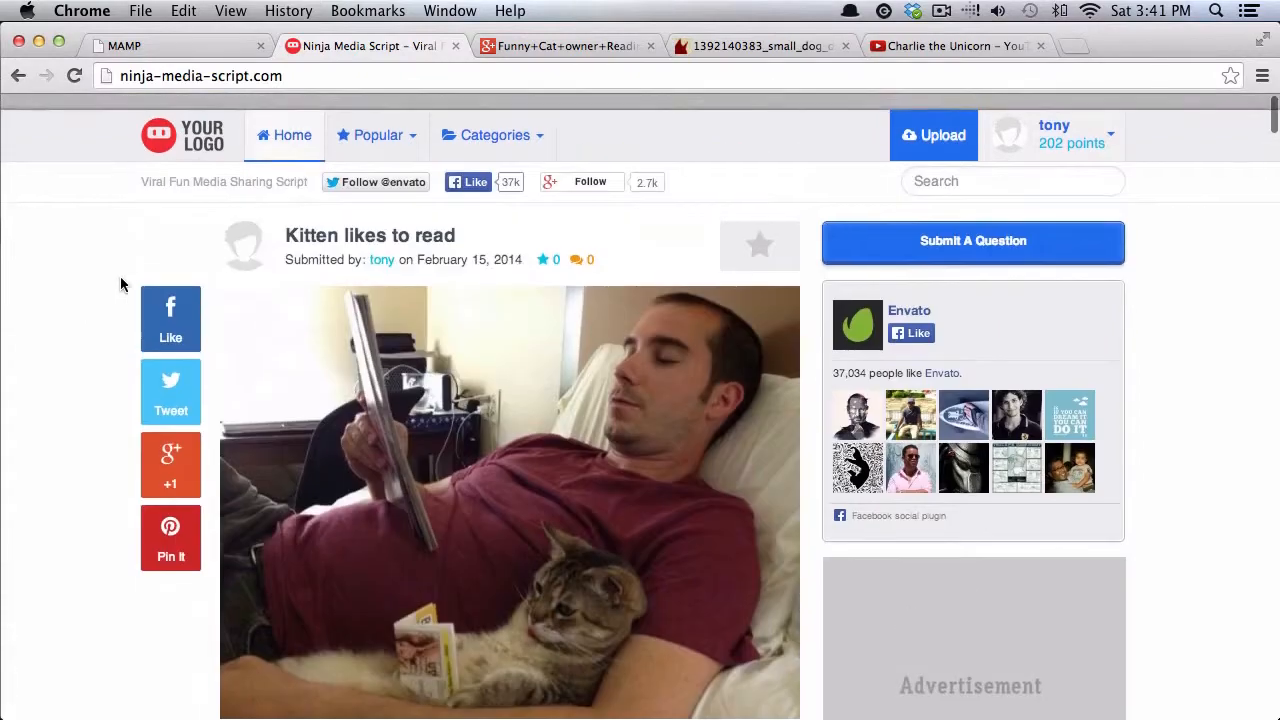
Start an image post titled 'Weird Dog Dance' in the Animals category.
left_click(932, 134)
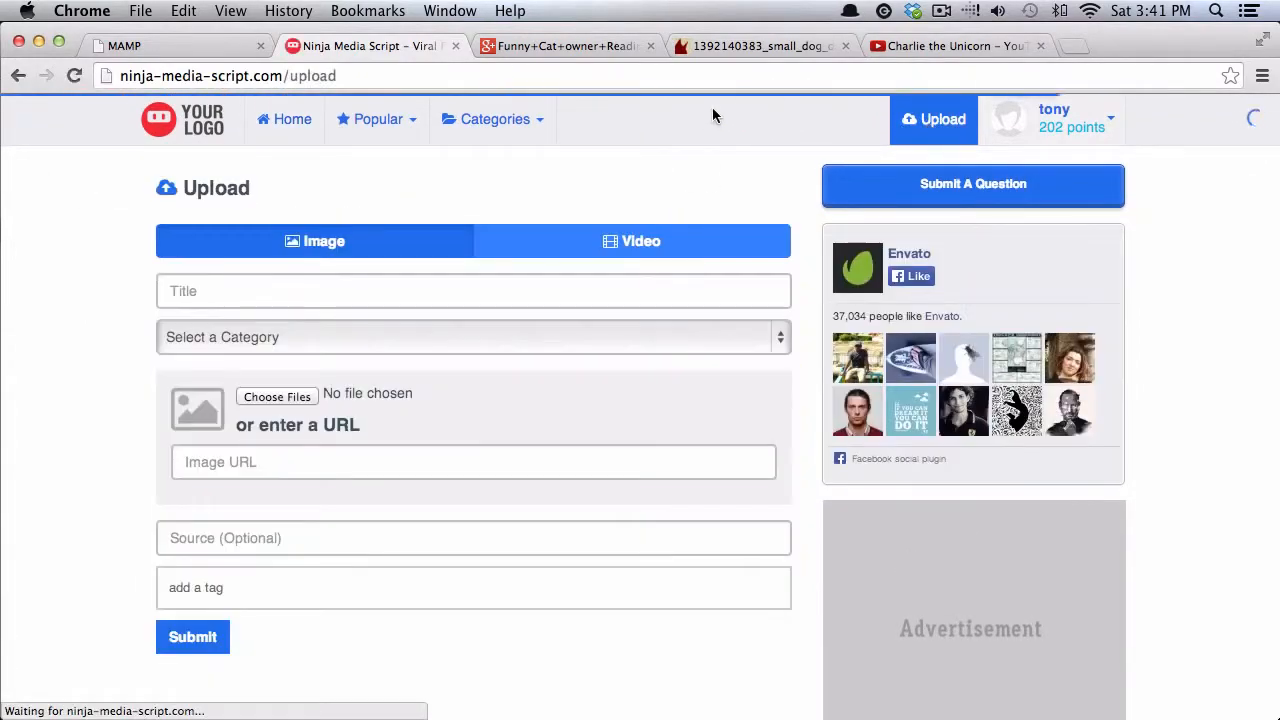
left_click(760, 44)
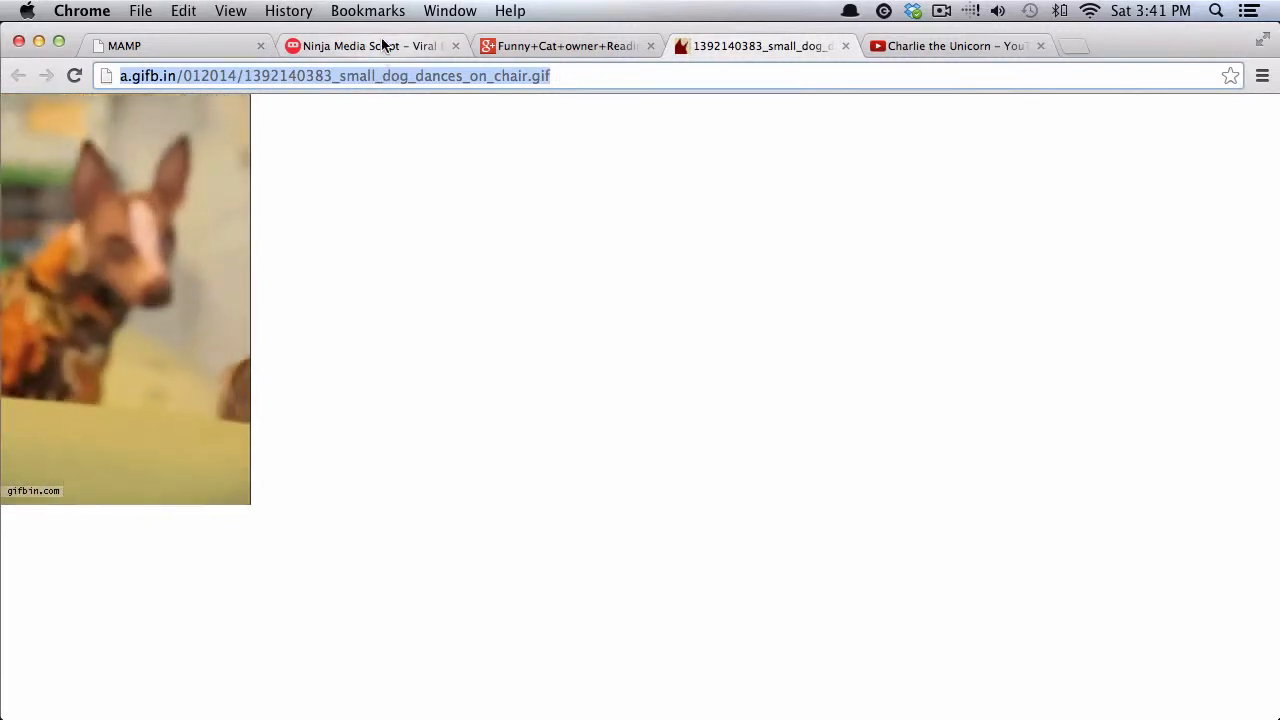
left_click(370, 44)
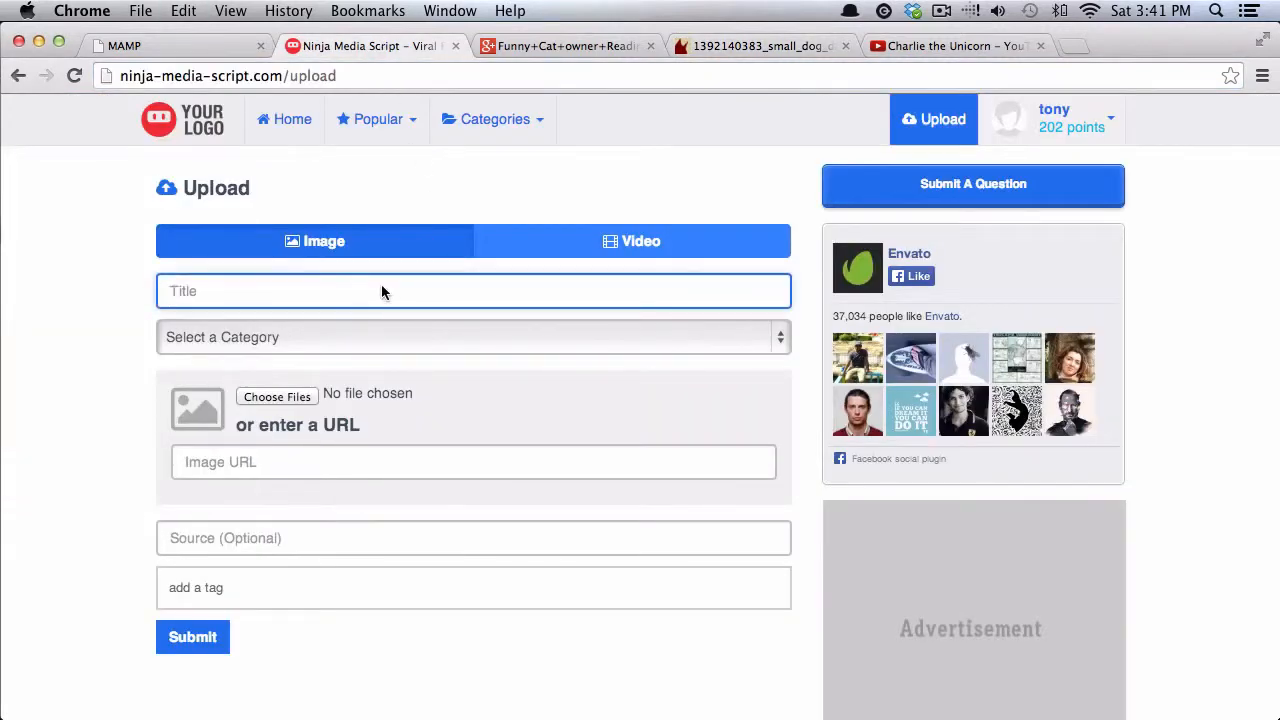
type("W")
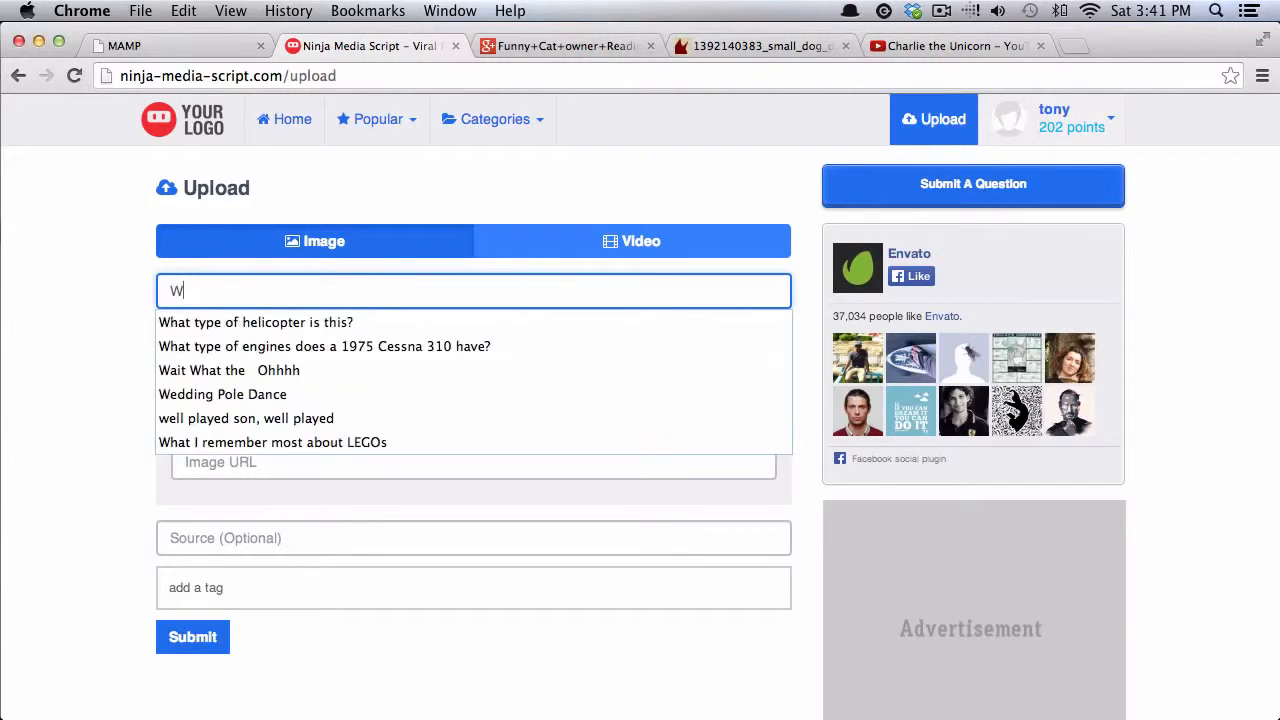
type("eird")
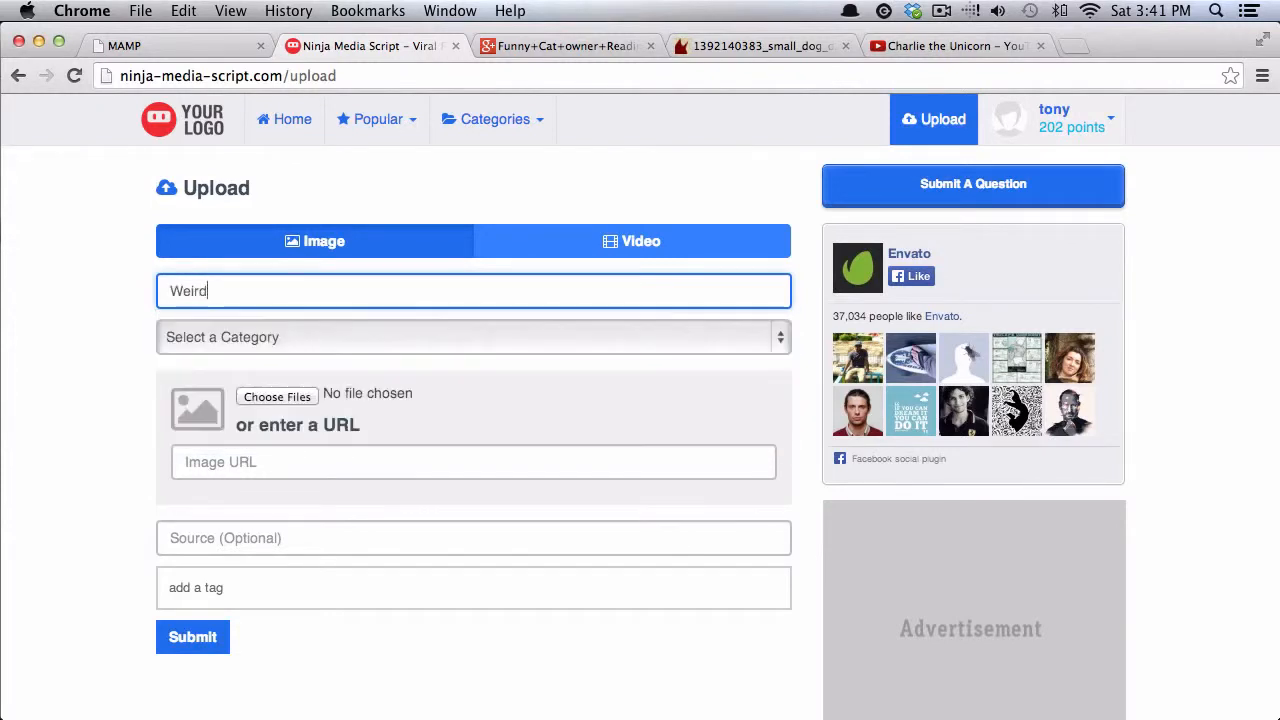
type("Dog Danc")
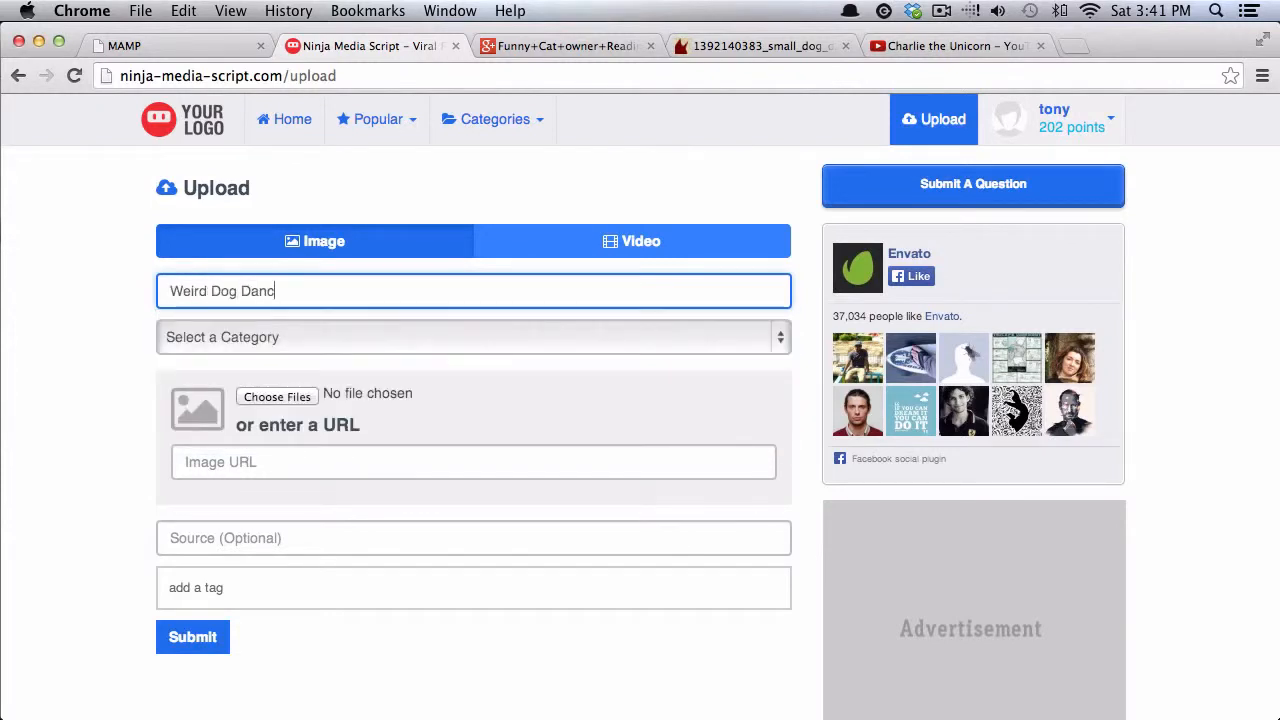
left_click(472, 336)
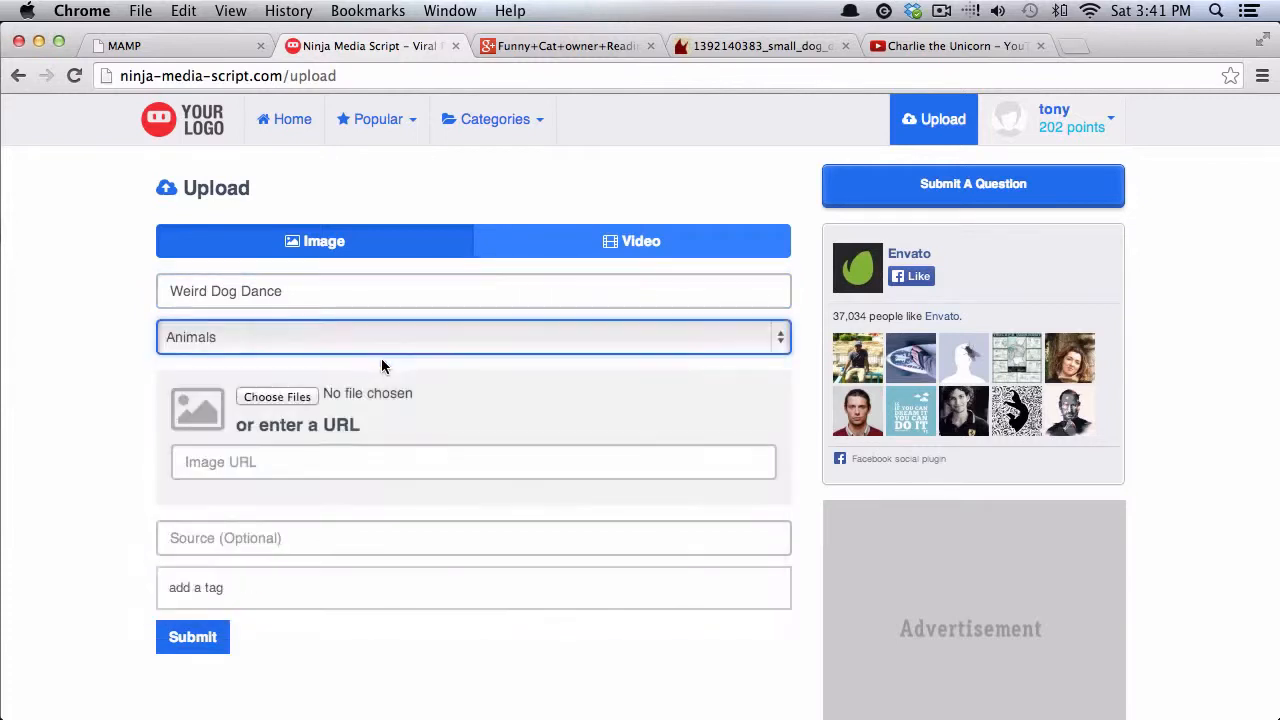
Give the post the dancing-dog GIF URL, tags dancing and weird, and submit it.
type("http://a.gifb.in/012014/1392140383_small_dog_dances_on_chair.gif")
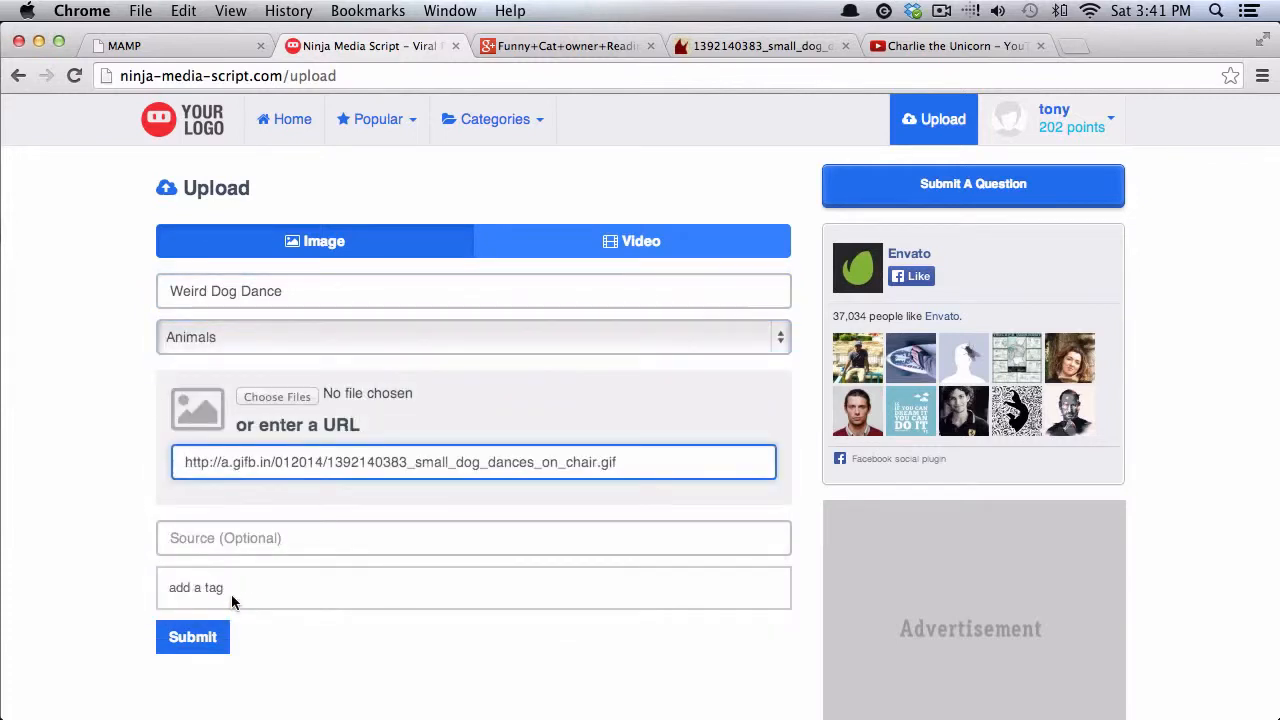
type("dancing")
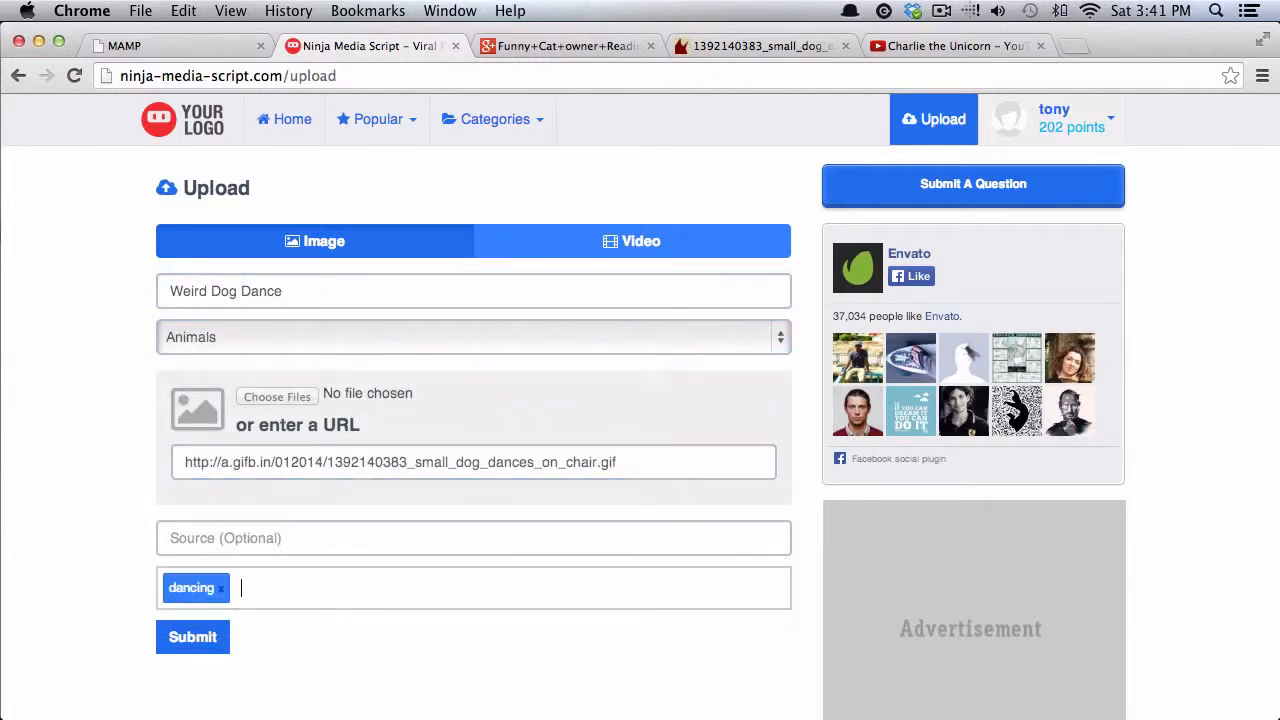
type("weird")
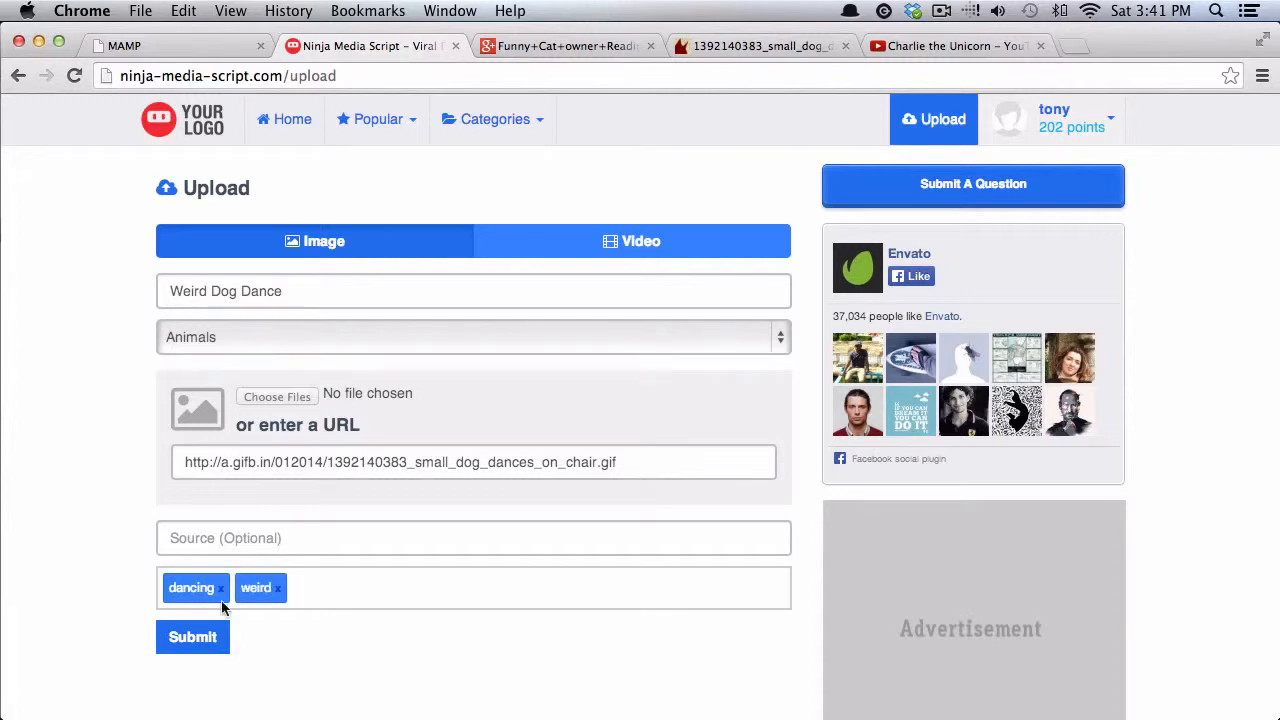
left_click(192, 636)
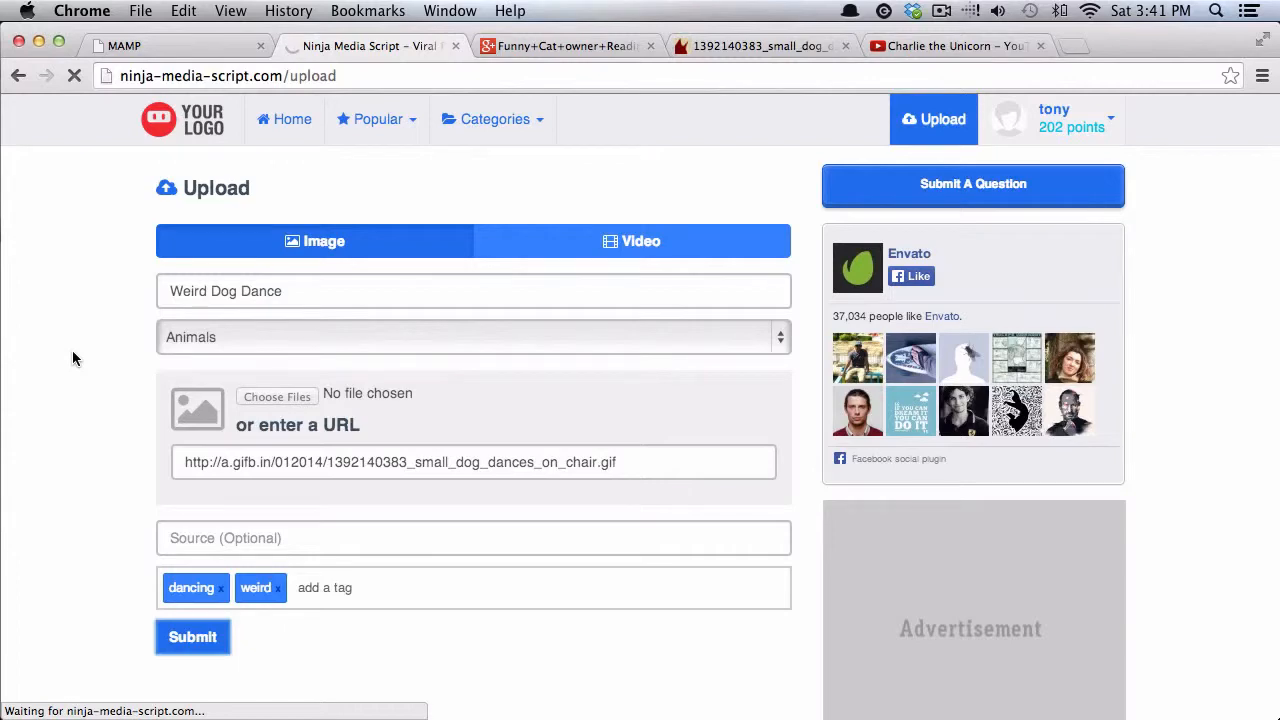
left_click(192, 636)
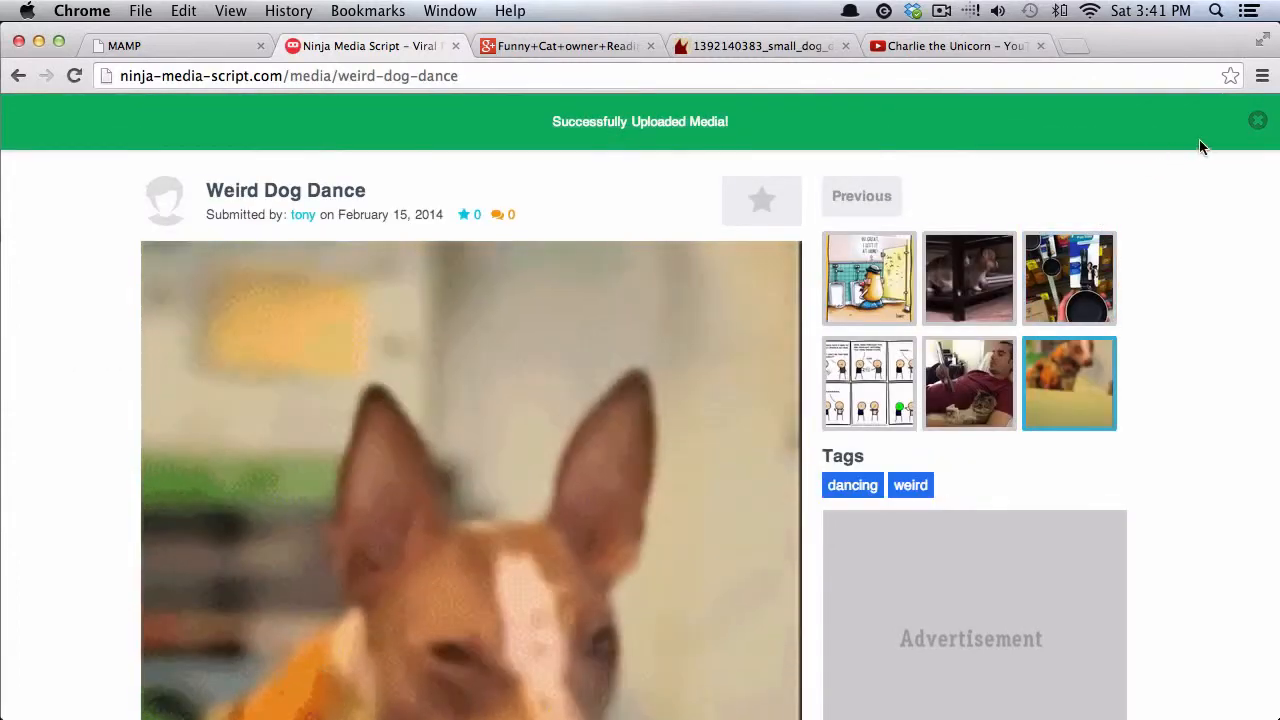
Review the feed, grab the Charlie the Unicorn YouTube address and start a video upload.
scroll("down", 3)
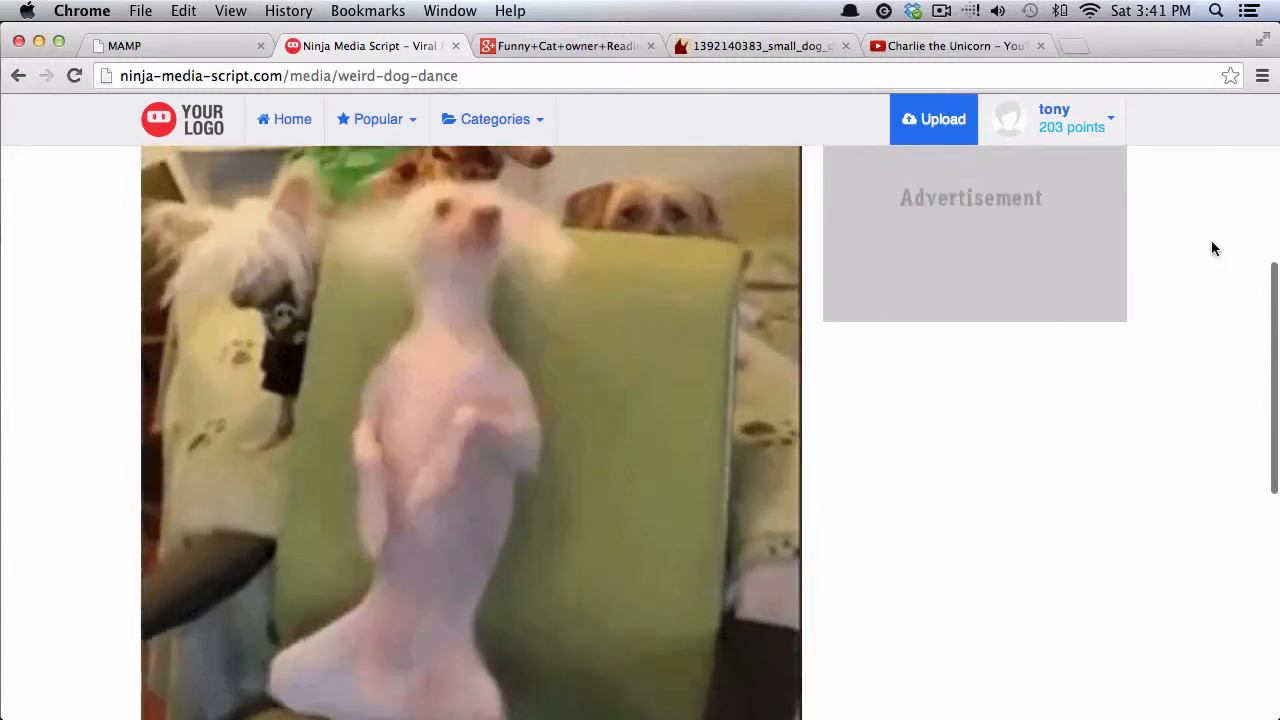
scroll("up", 3)
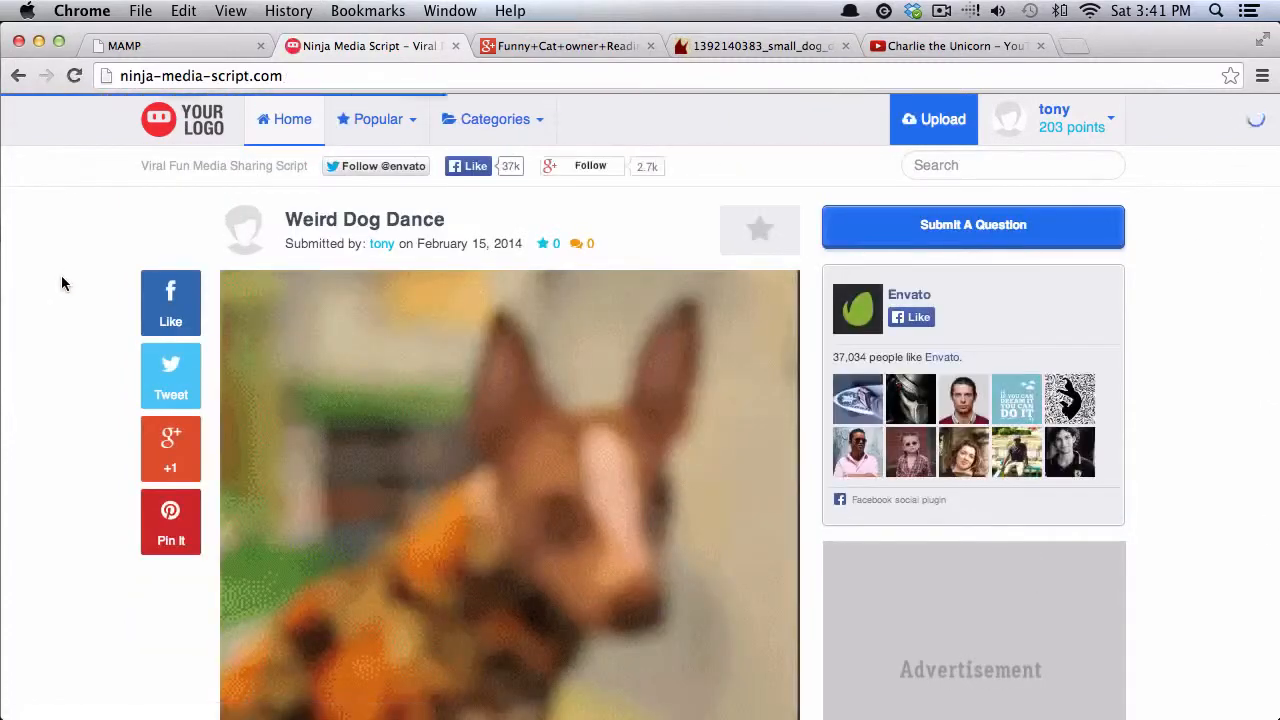
scroll("down", 3)
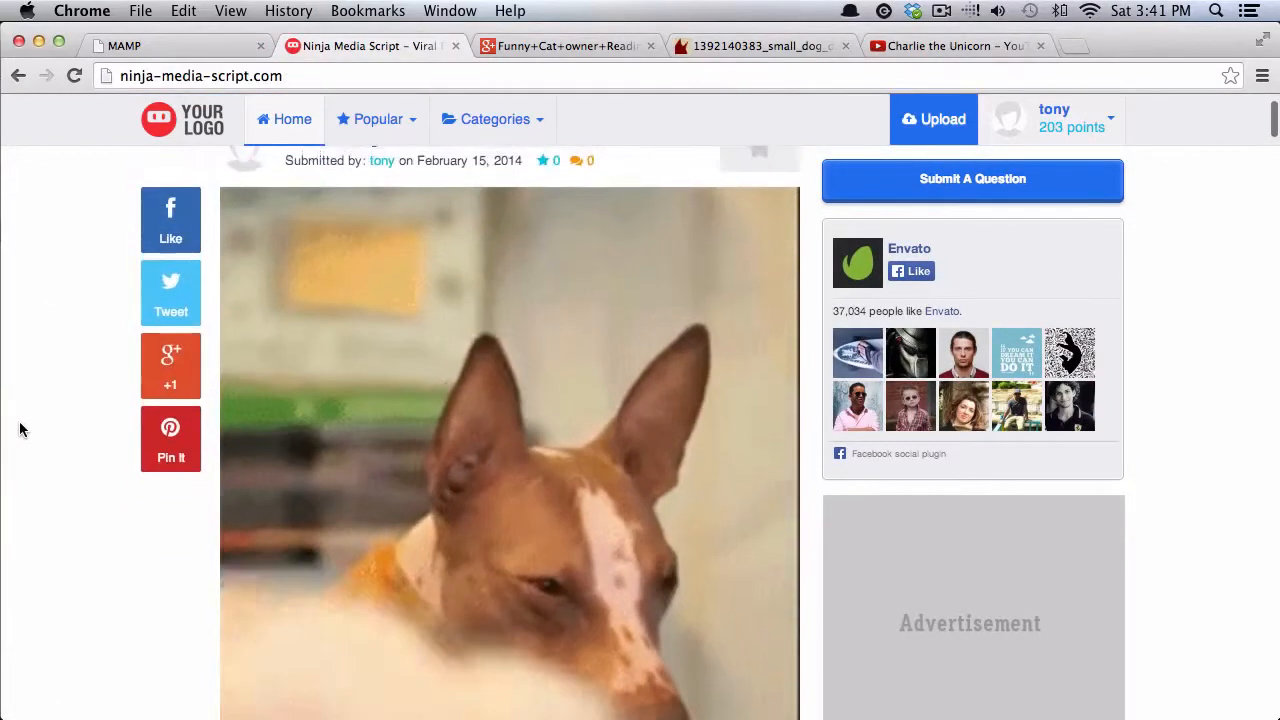
scroll("down", 3)
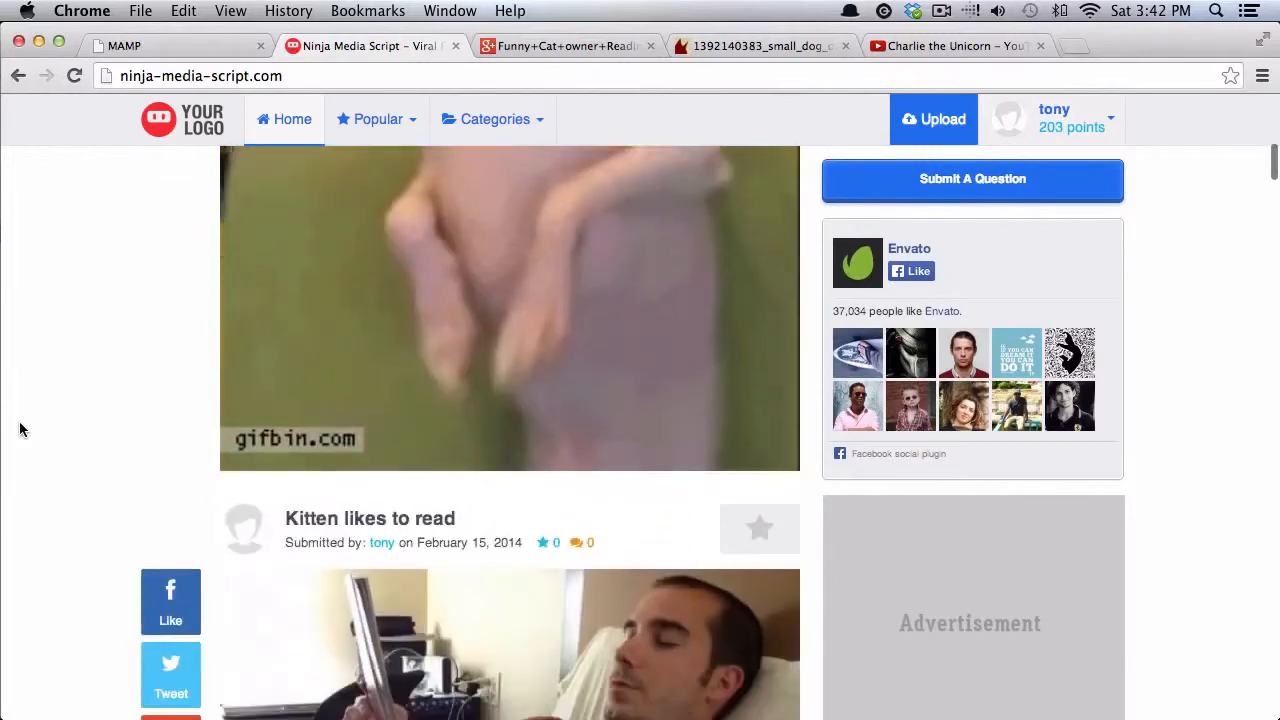
scroll("up", 3)
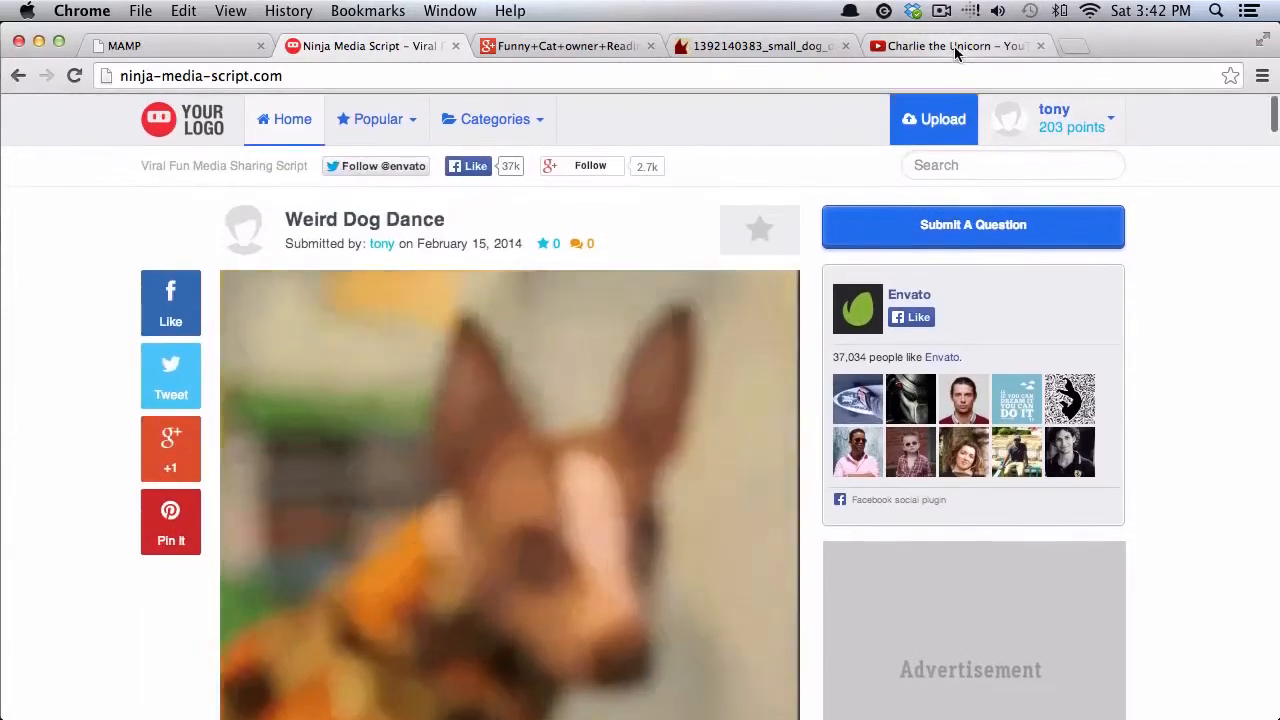
left_click(956, 46)
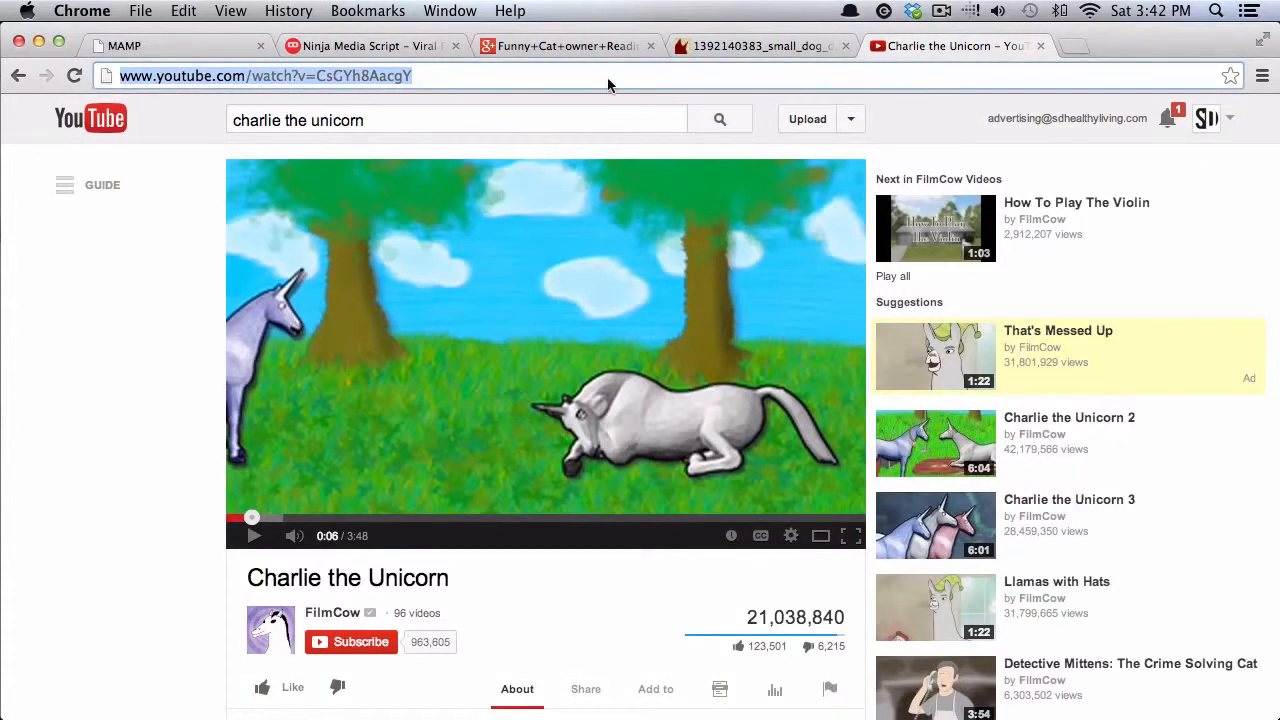
left_click(370, 46)
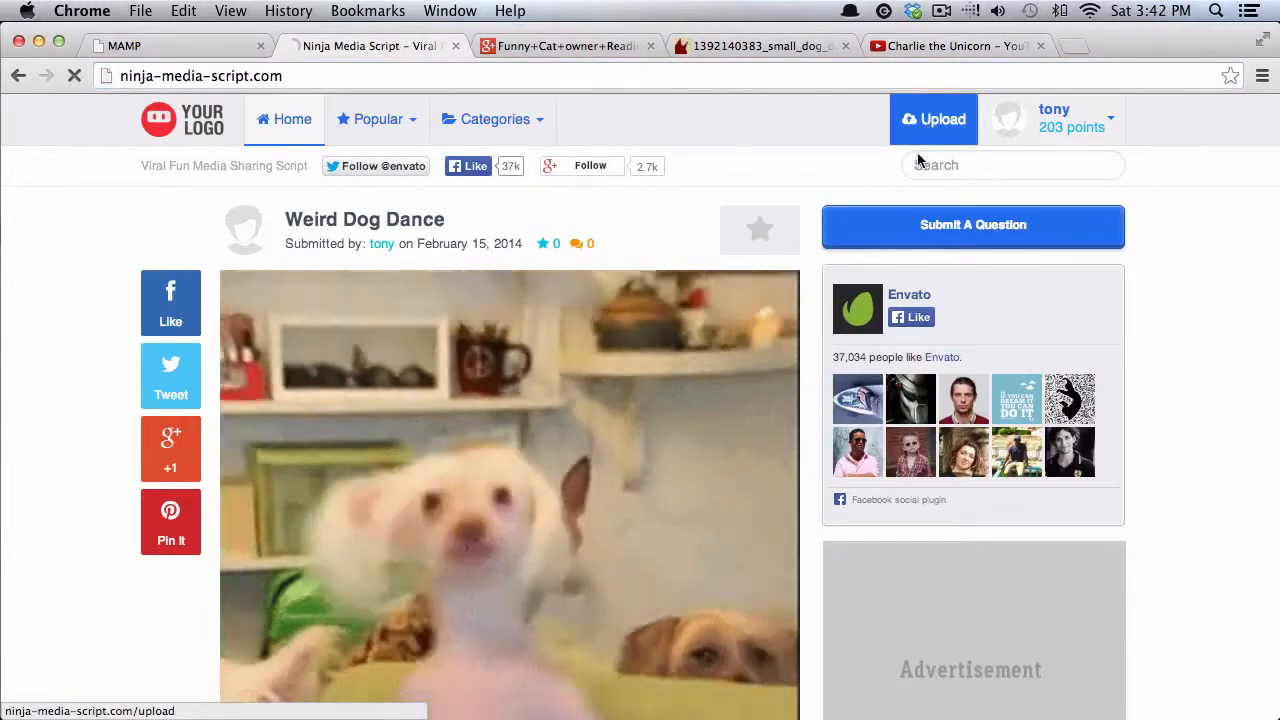
left_click(932, 120)
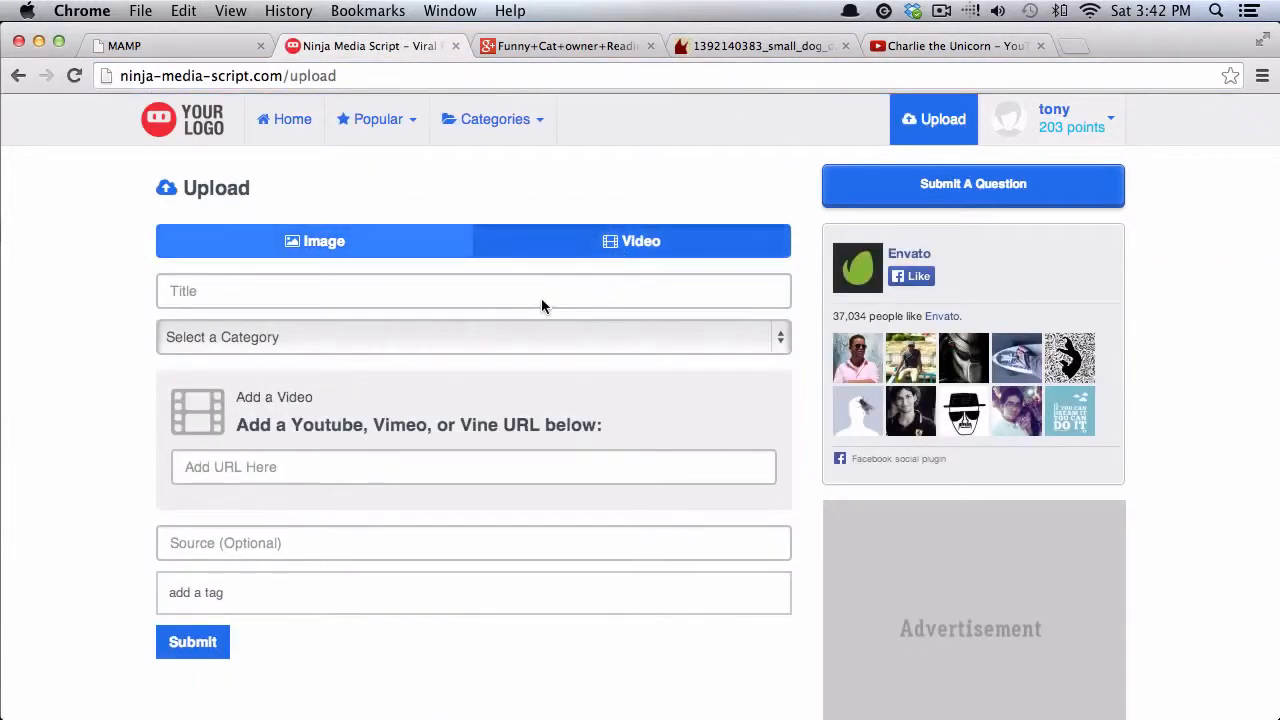
Title the video 'Charlie The Unicorn' and set its category to Cartoon.
type("Chari")
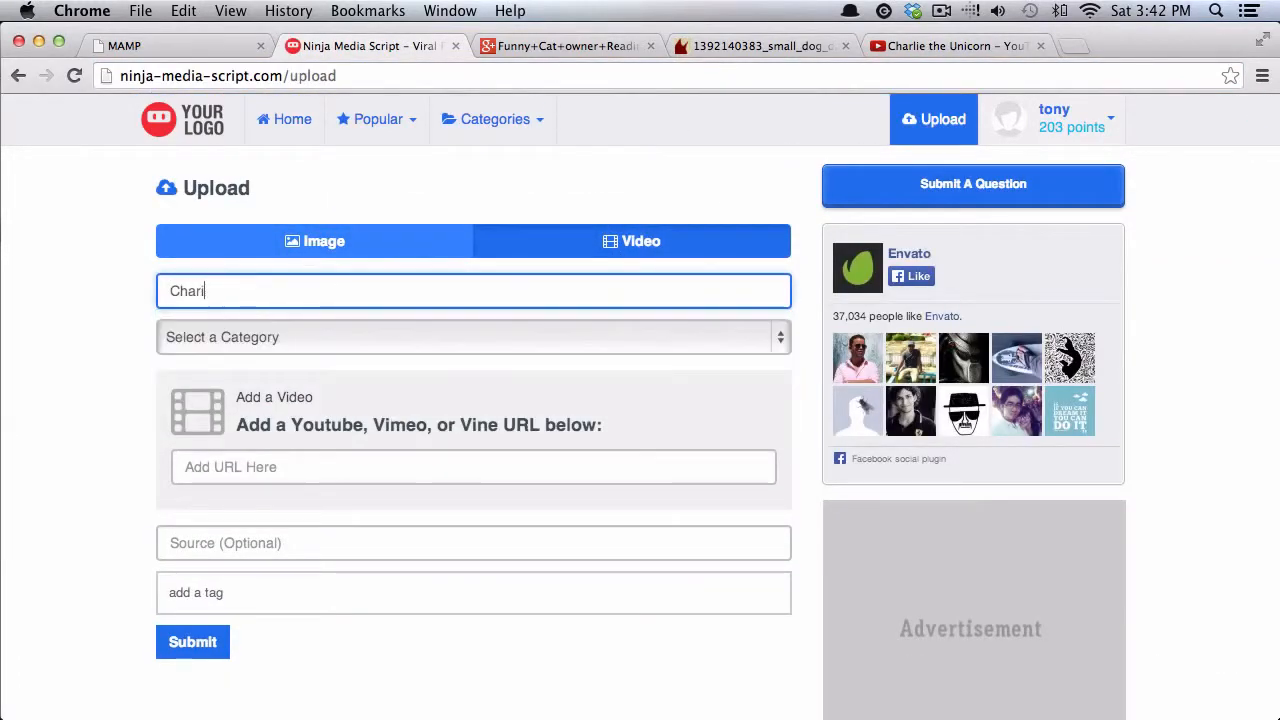
type("Charlie The")
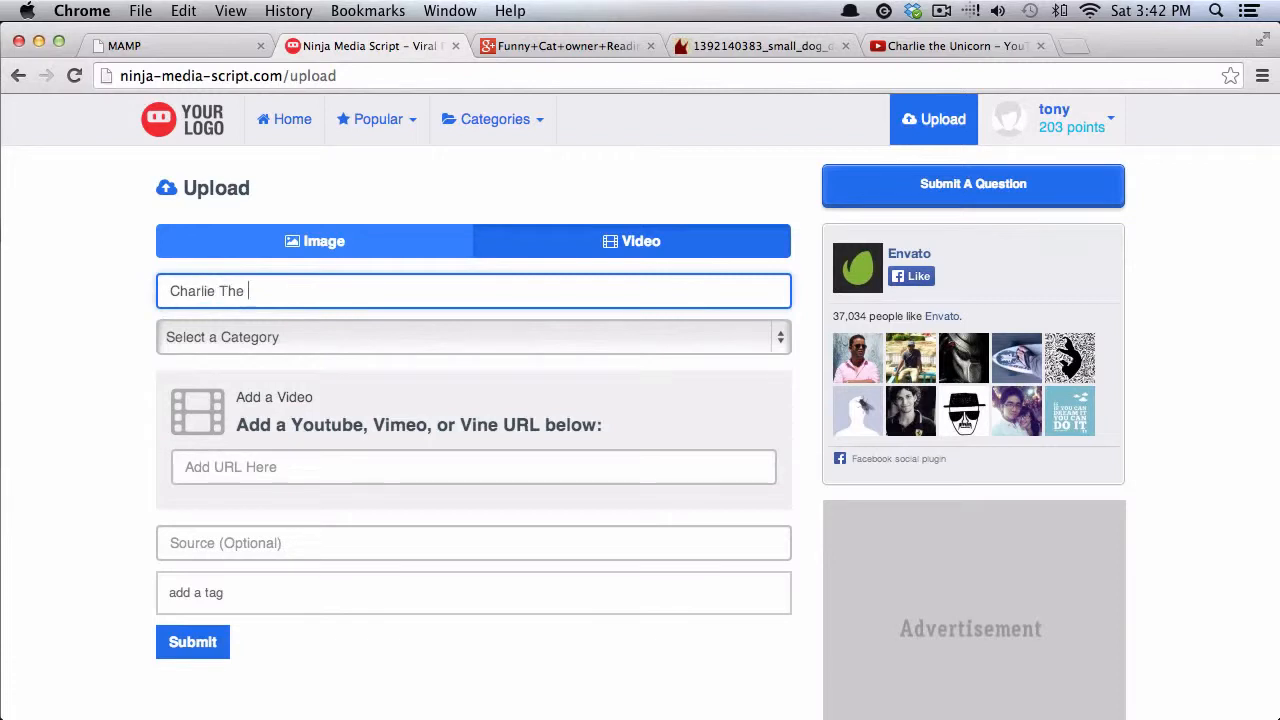
type("Unicorn")
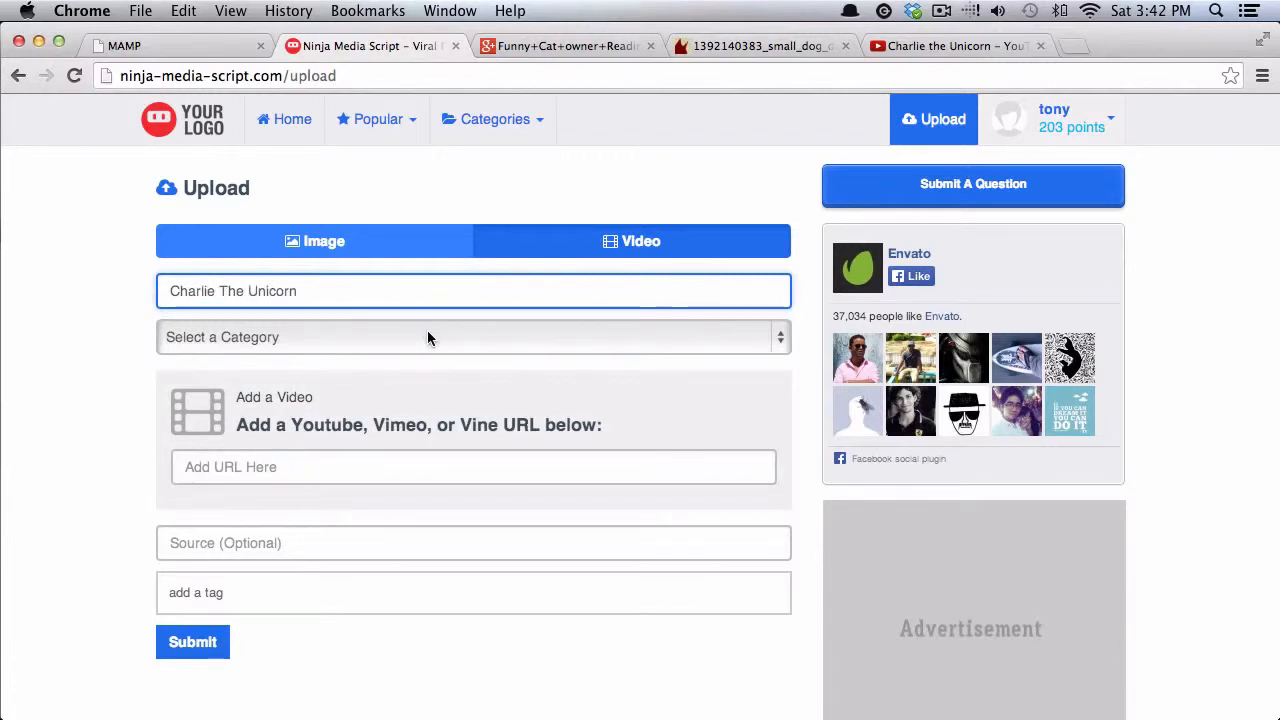
left_click(472, 336)
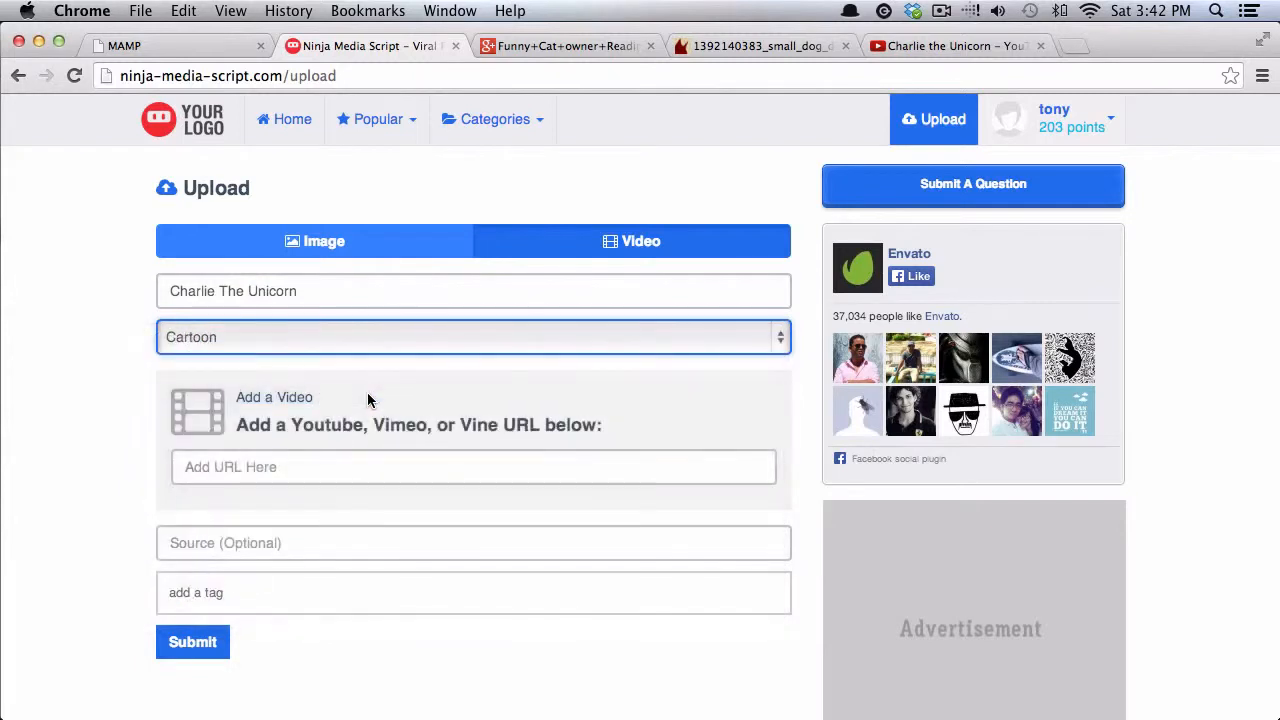
Give the video its YouTube URL, tags charlie and unicorn, and submit it.
left_click(472, 468)
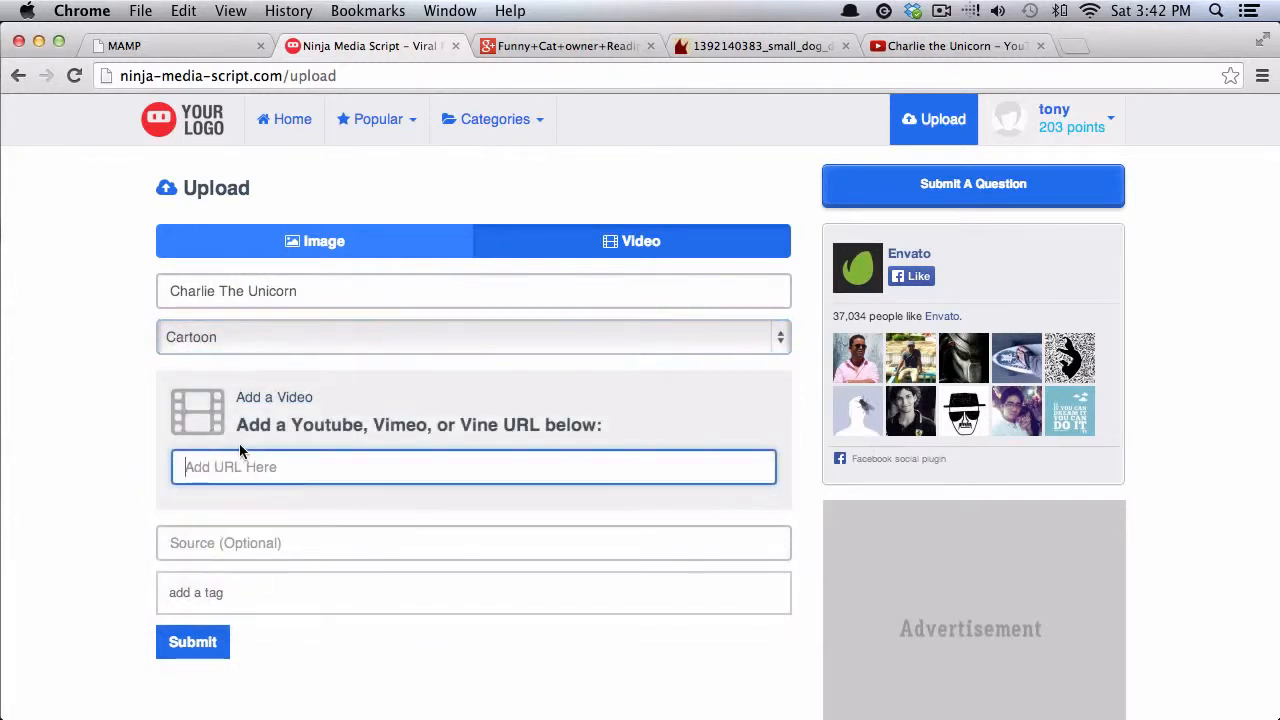
type("http://www.youtube.com/watch?v=CsGYh8AacgY")
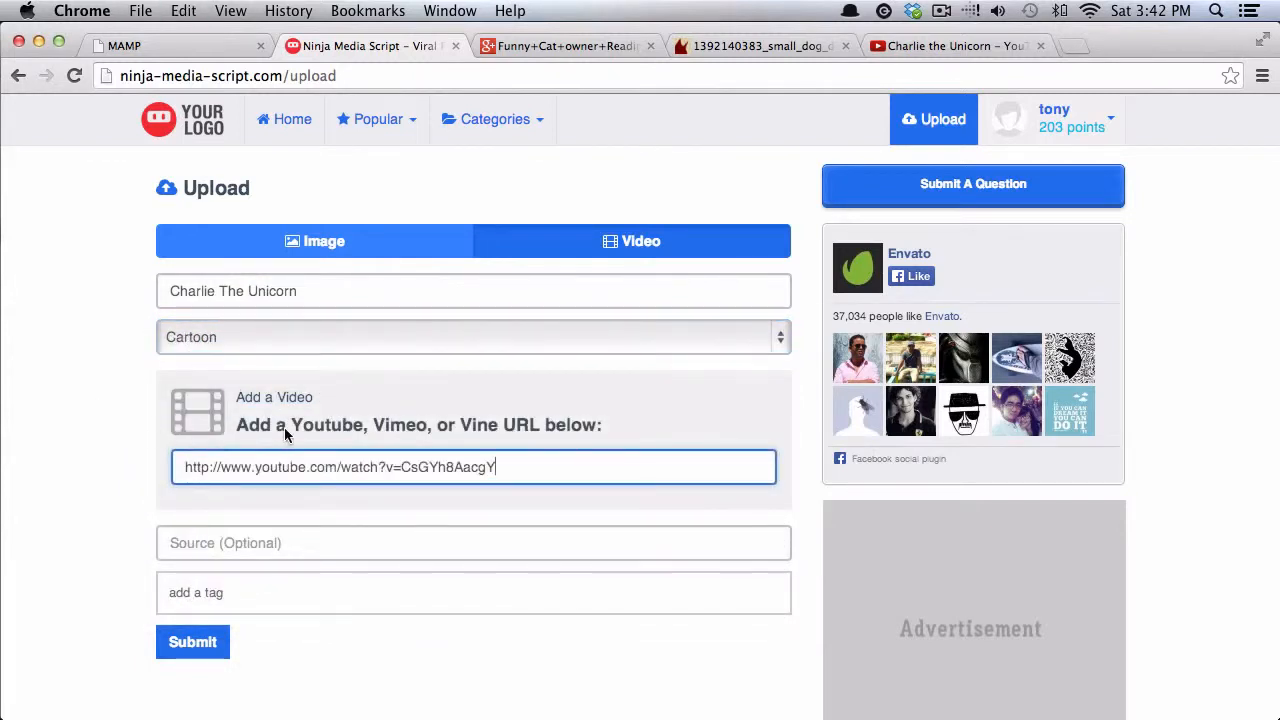
left_click(472, 544)
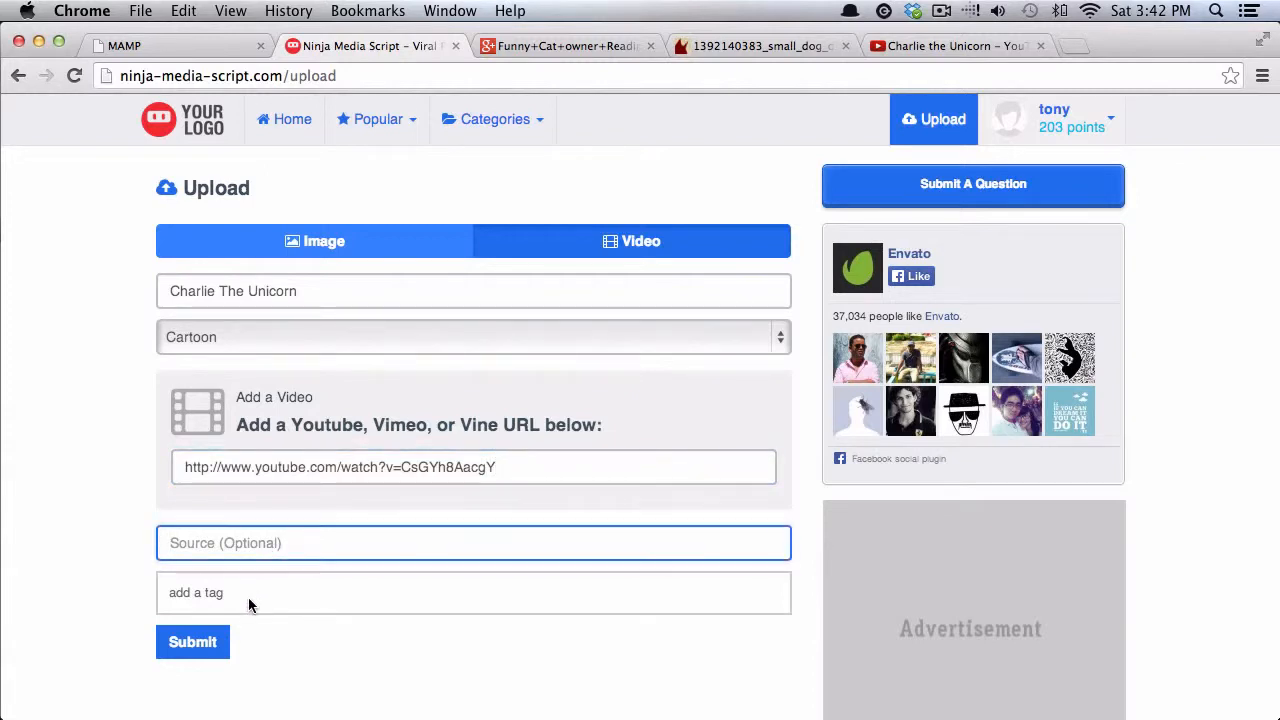
type("charlie unicorn")
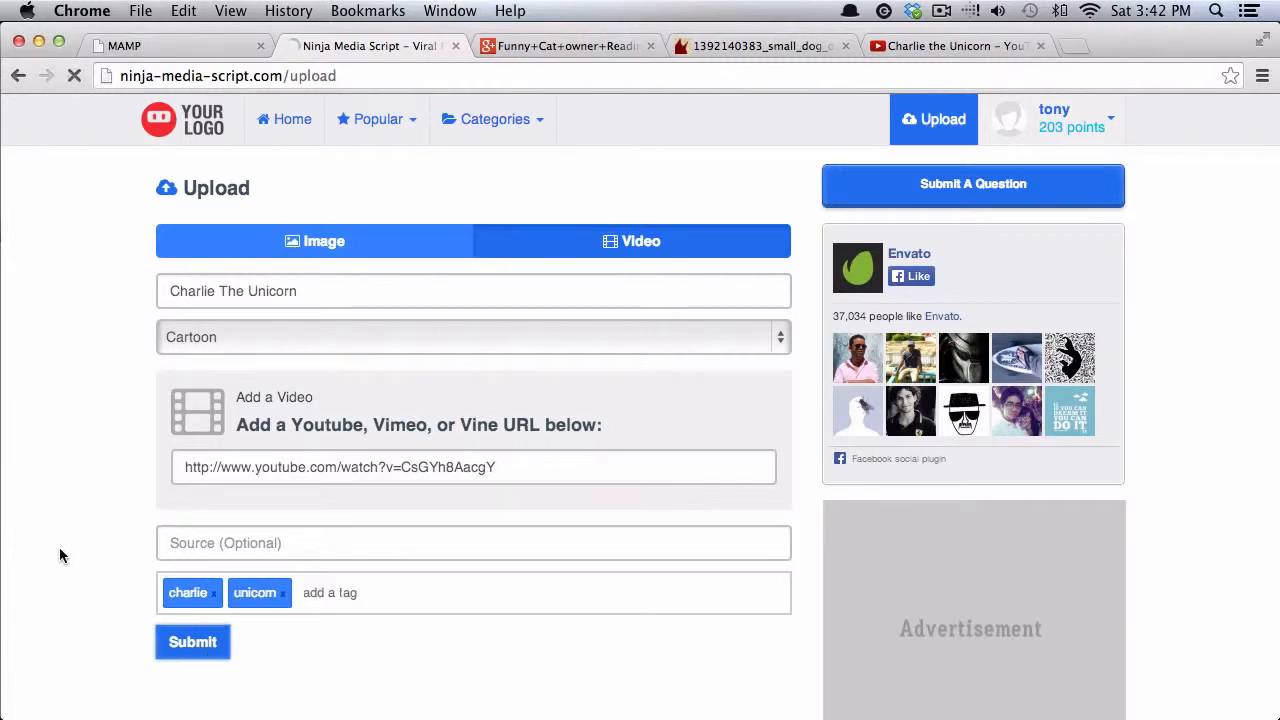
left_click(192, 642)
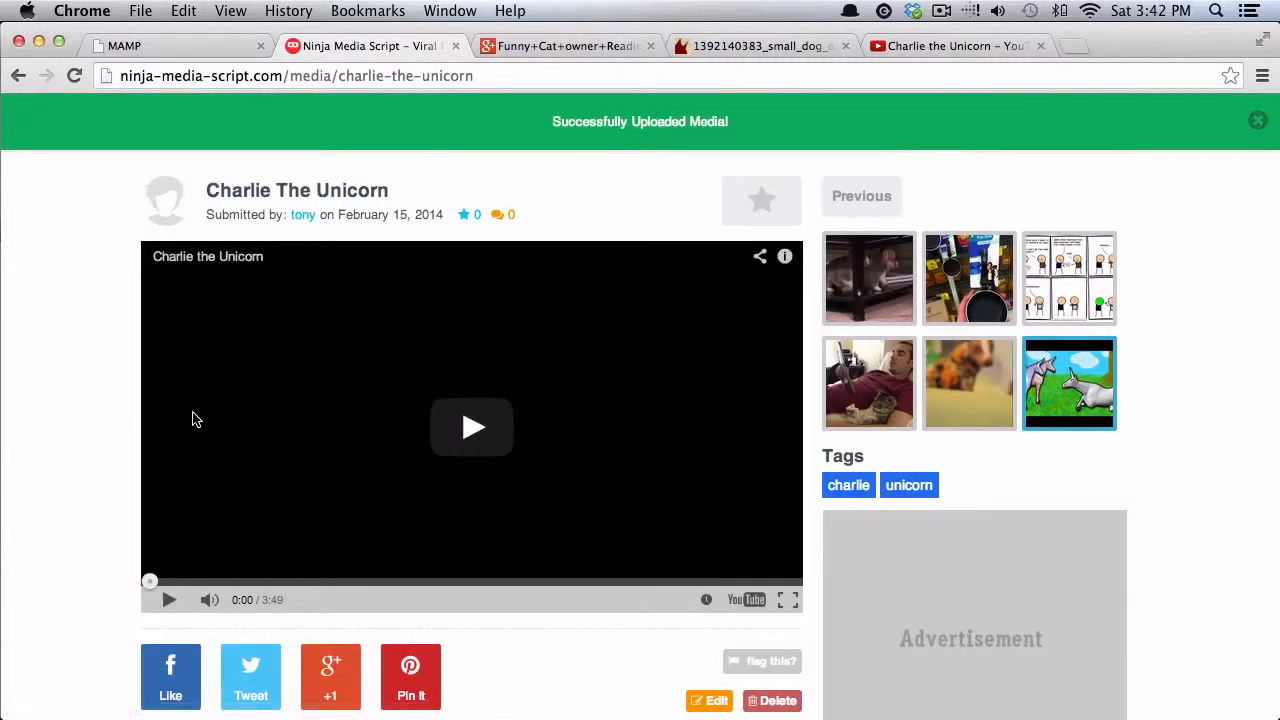
Play, skip ahead and pause the unicorn video, then bring up the account menu.
left_click(472, 428)
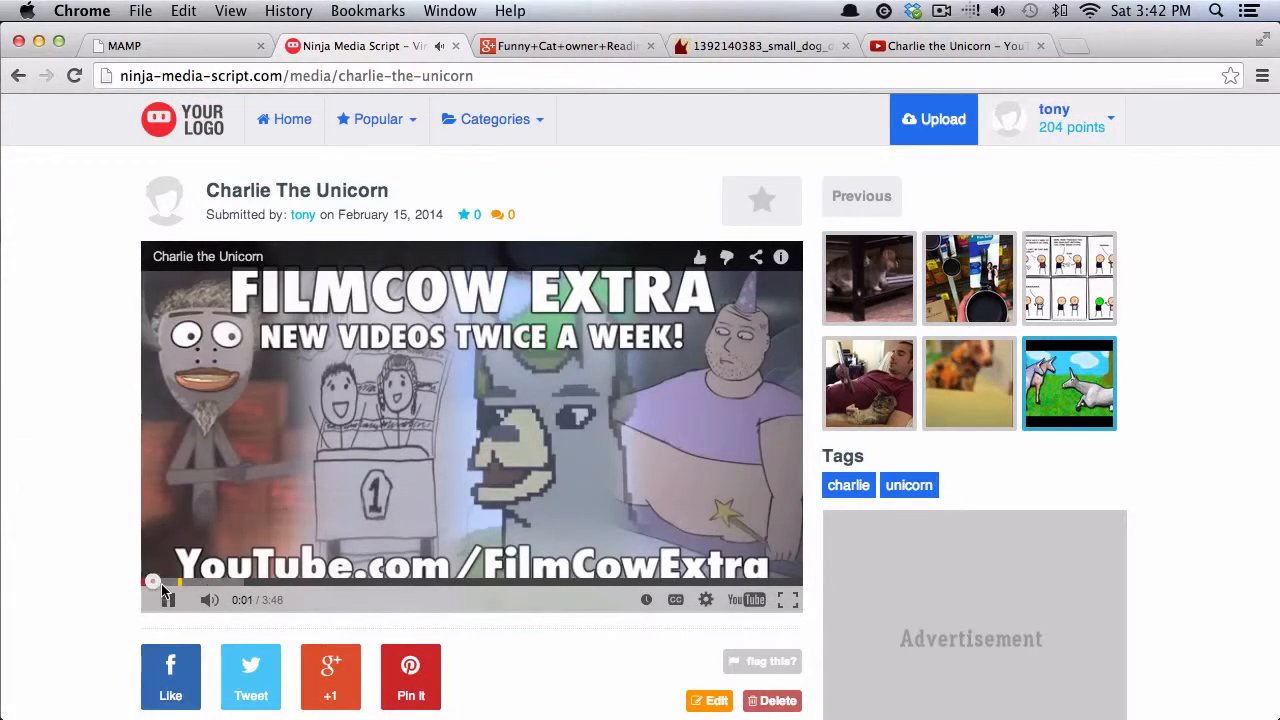
left_click(168, 600)
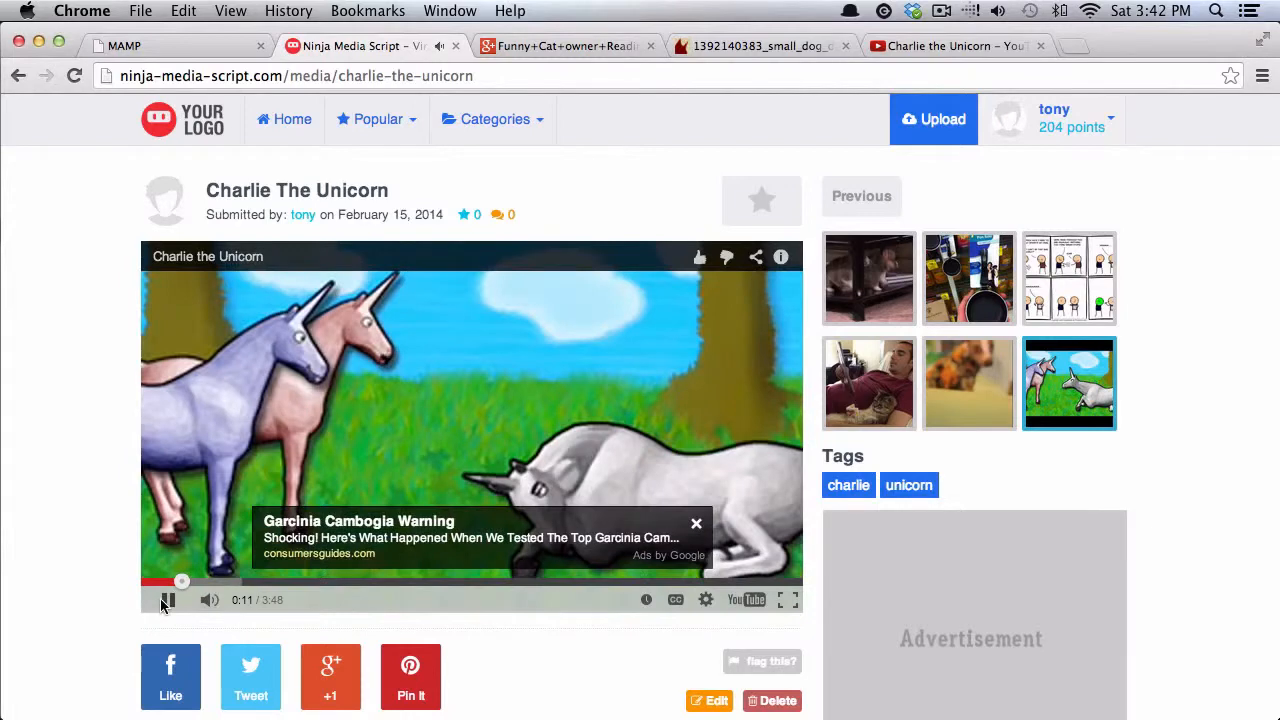
left_click(168, 600)
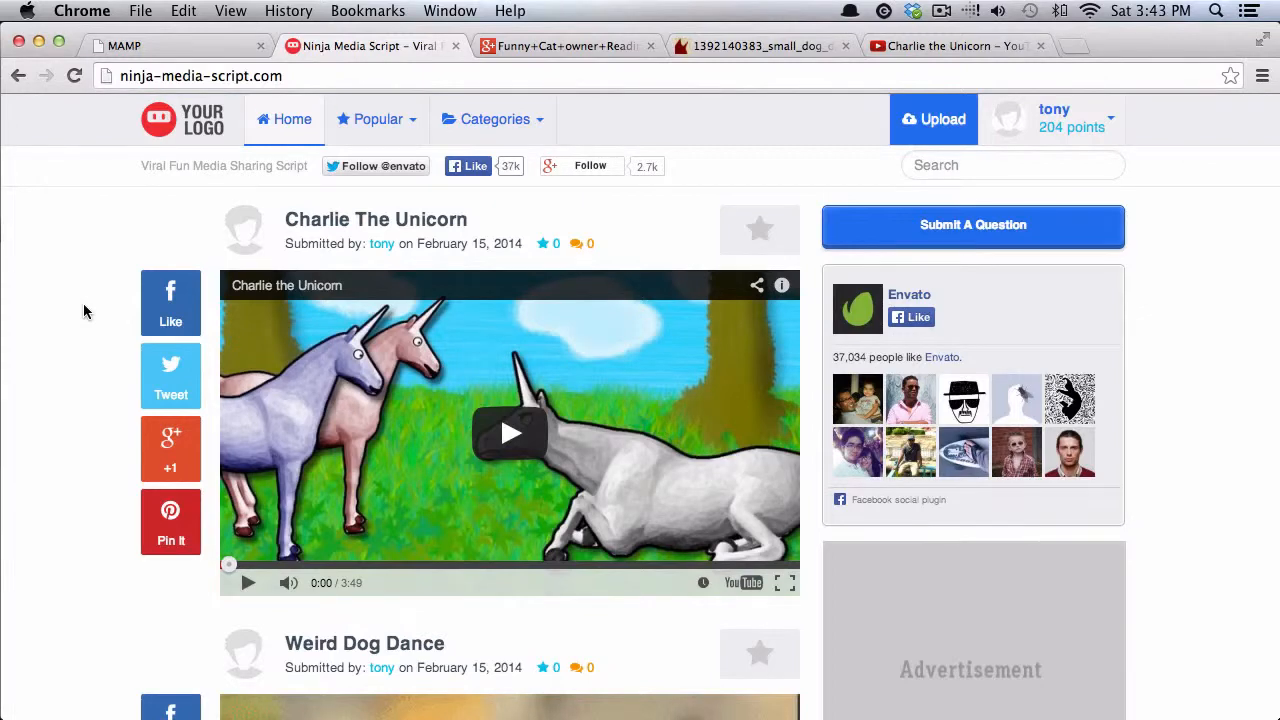
left_click(1060, 118)
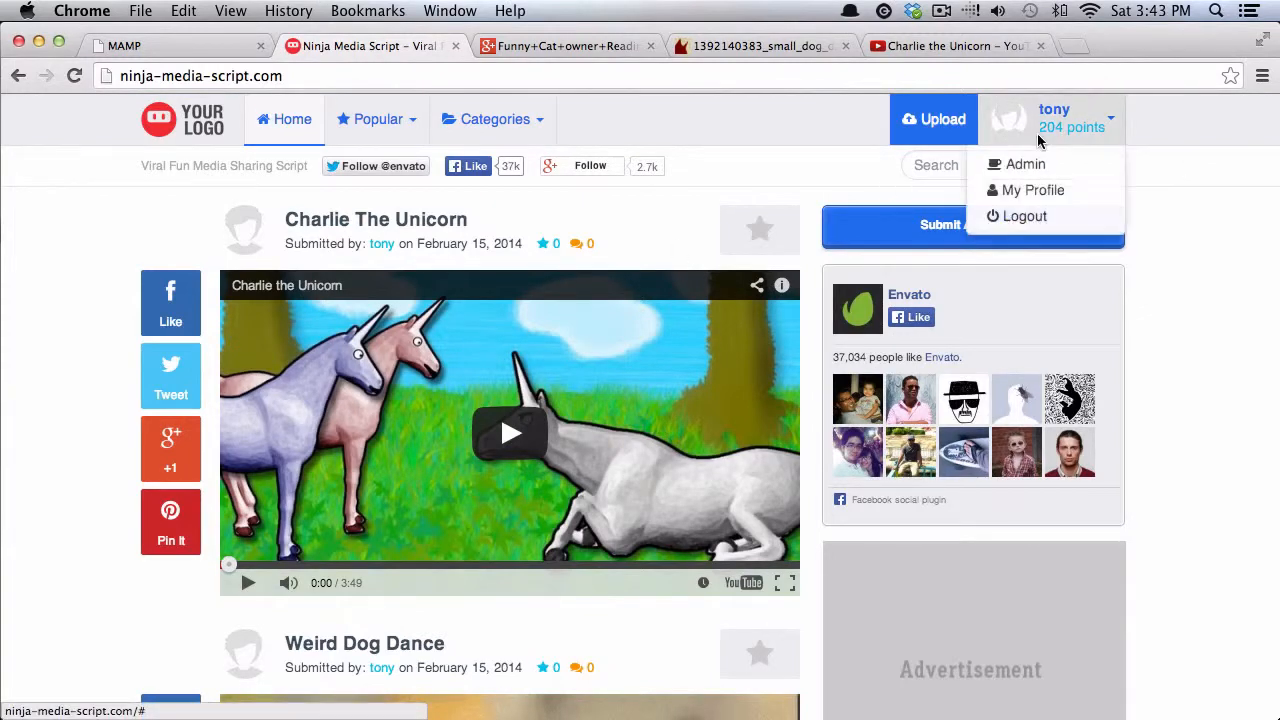
View the admin media list and inspect the Charlie The Unicorn entry without saving changes.
left_click(1024, 164)
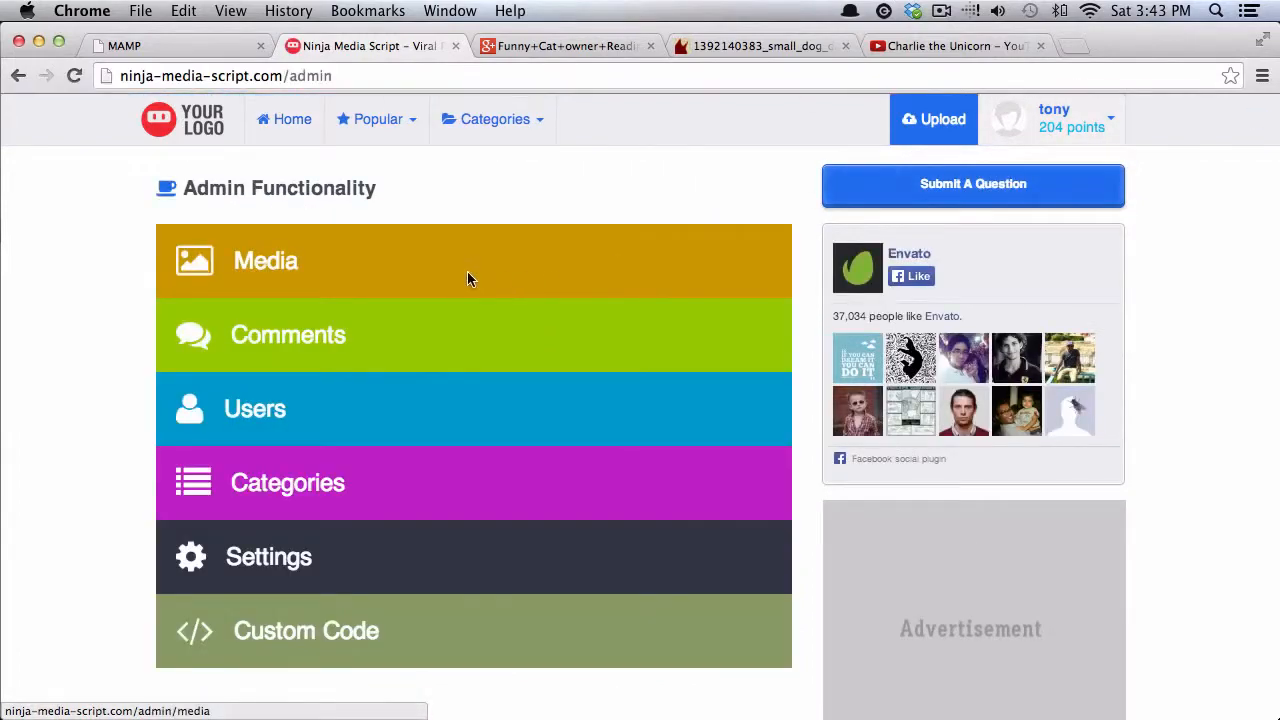
left_click(472, 260)
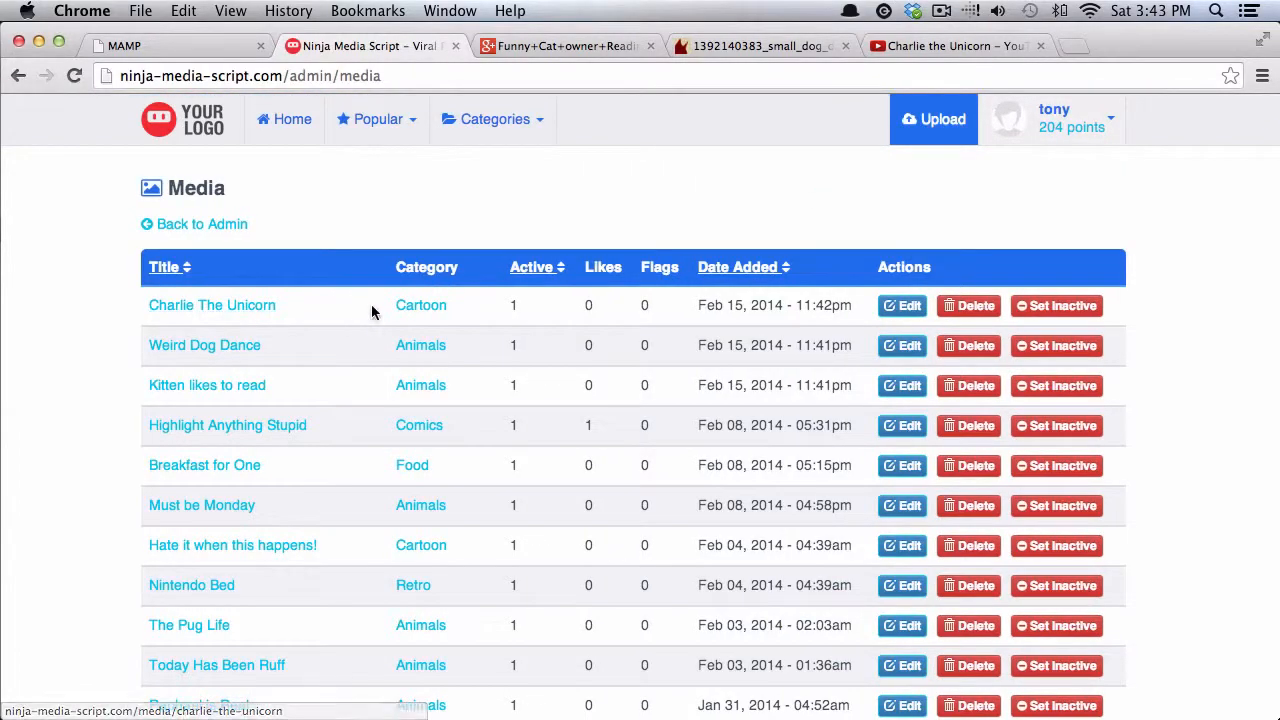
left_click(900, 304)
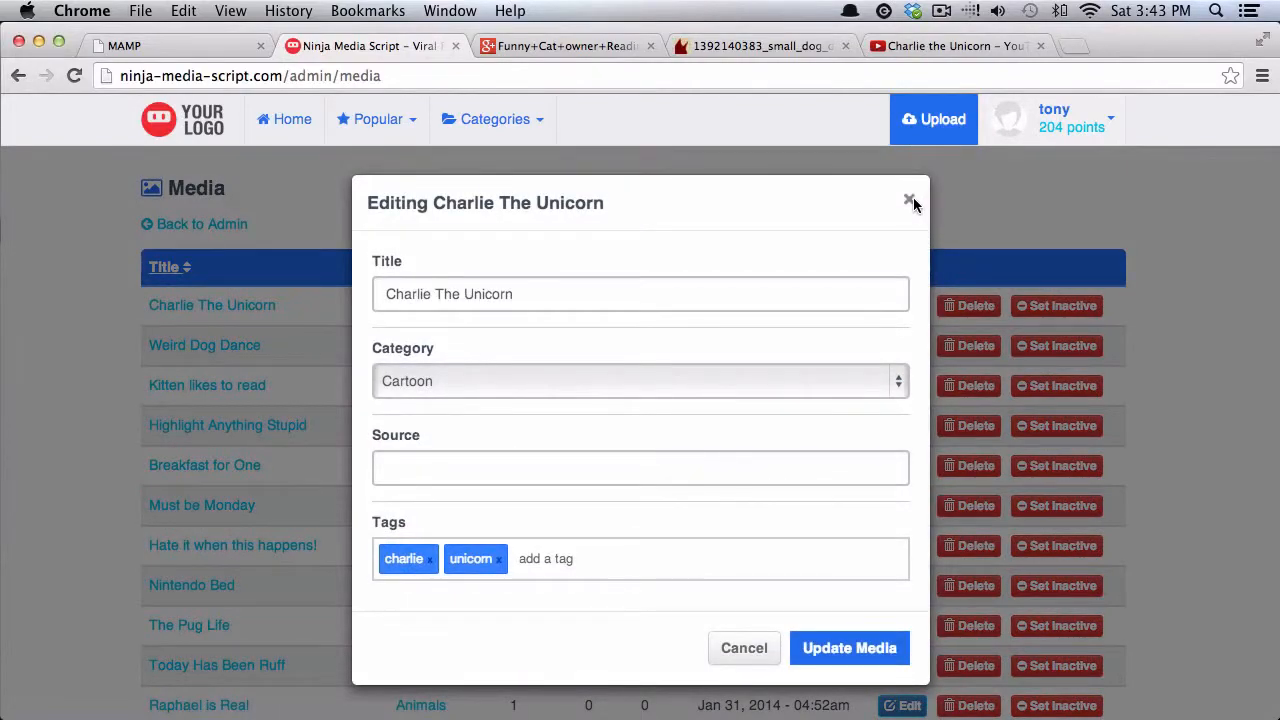
left_click(908, 200)
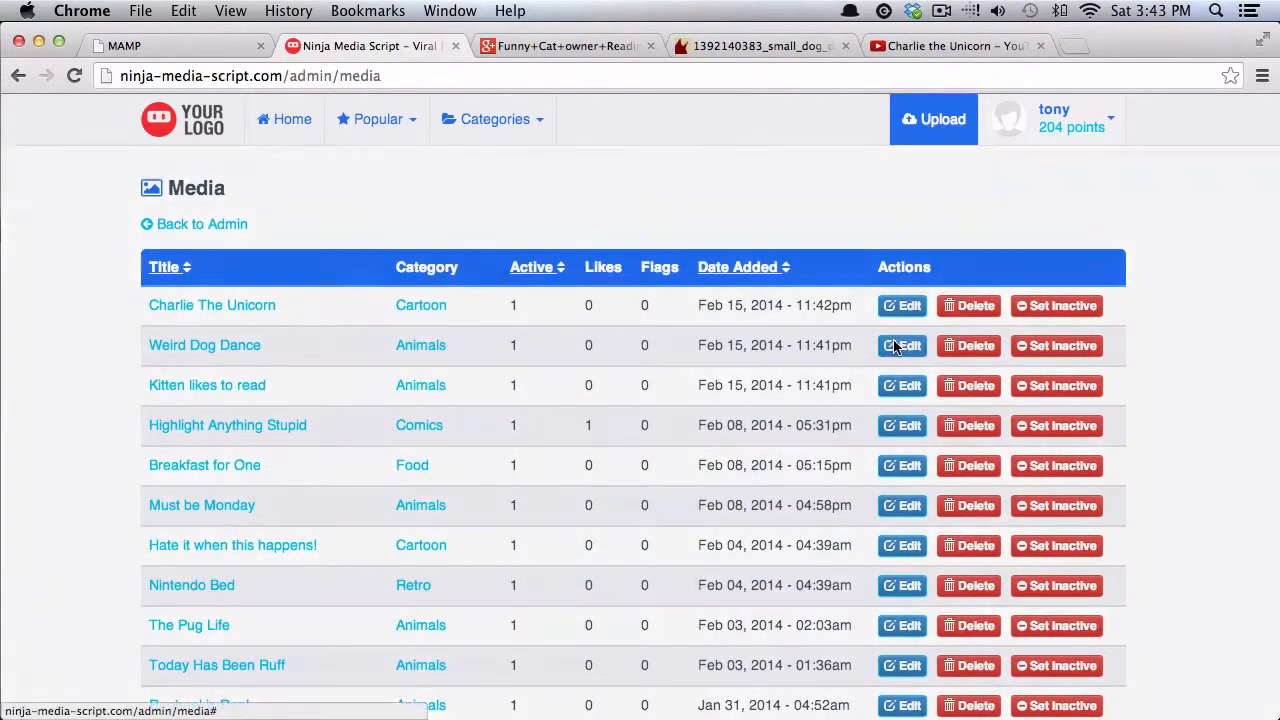
mouse_move(900, 304)
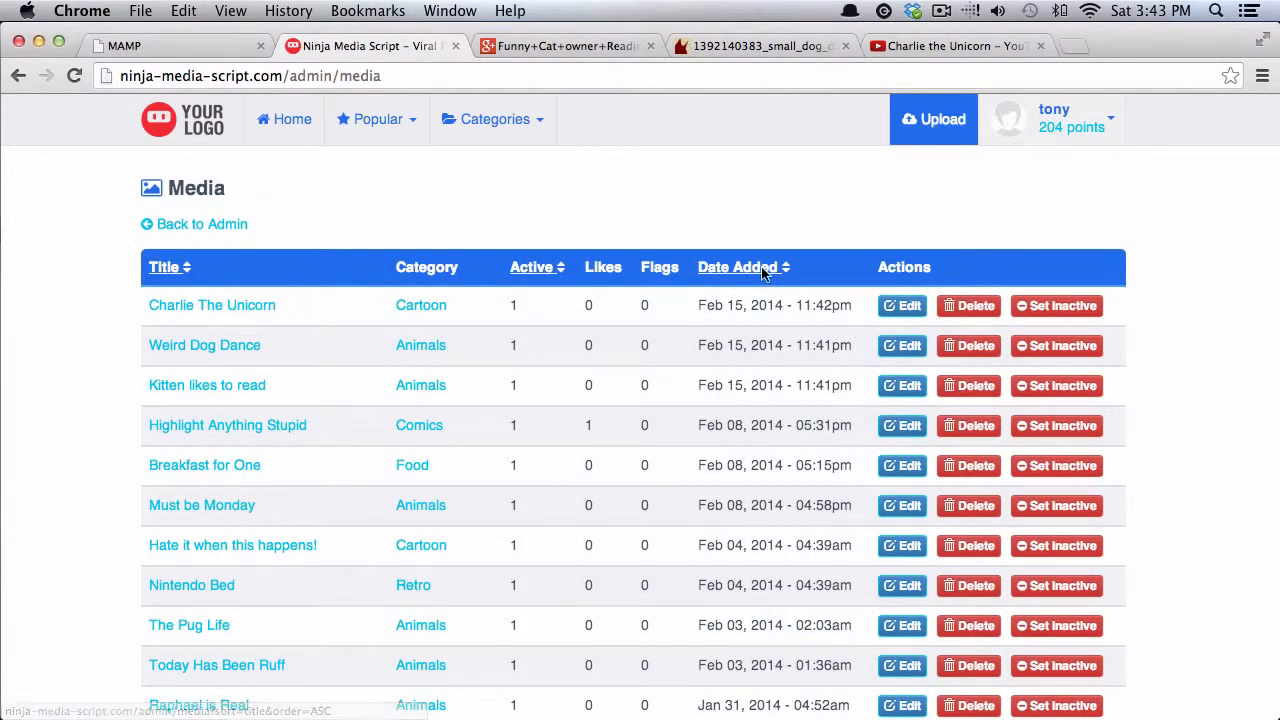
mouse_move(1056, 304)
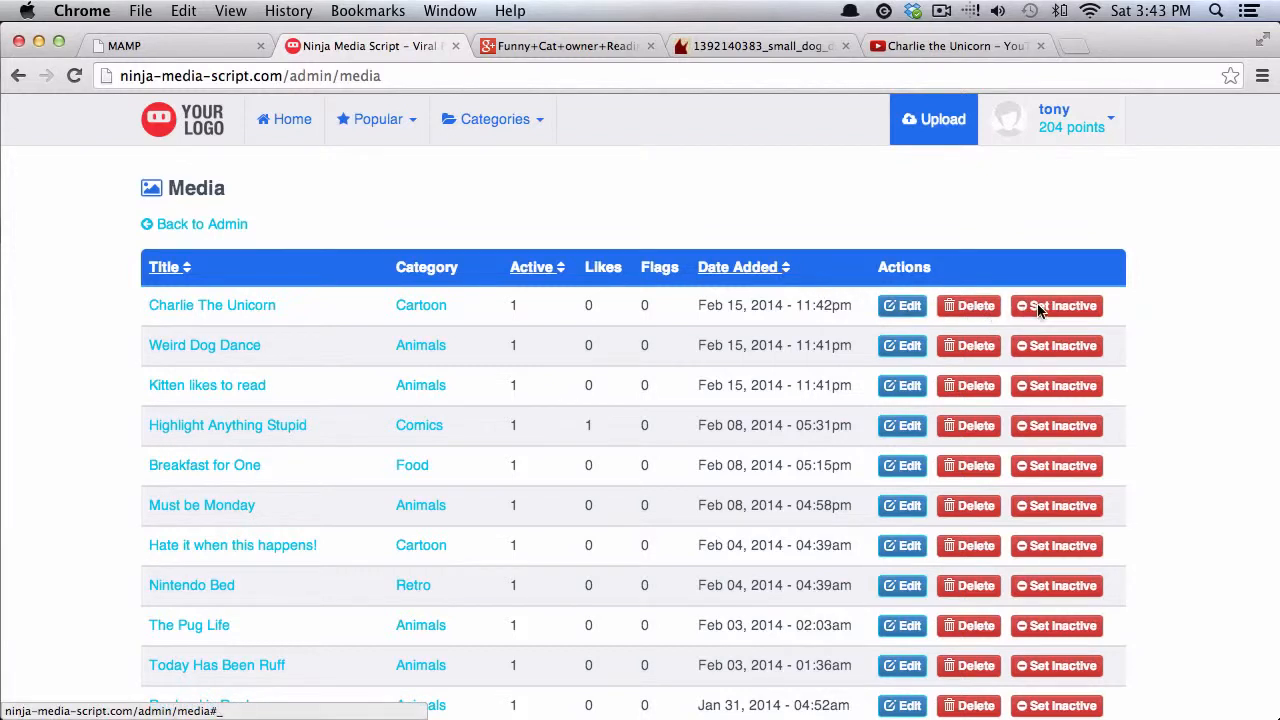
mouse_move(1040, 304)
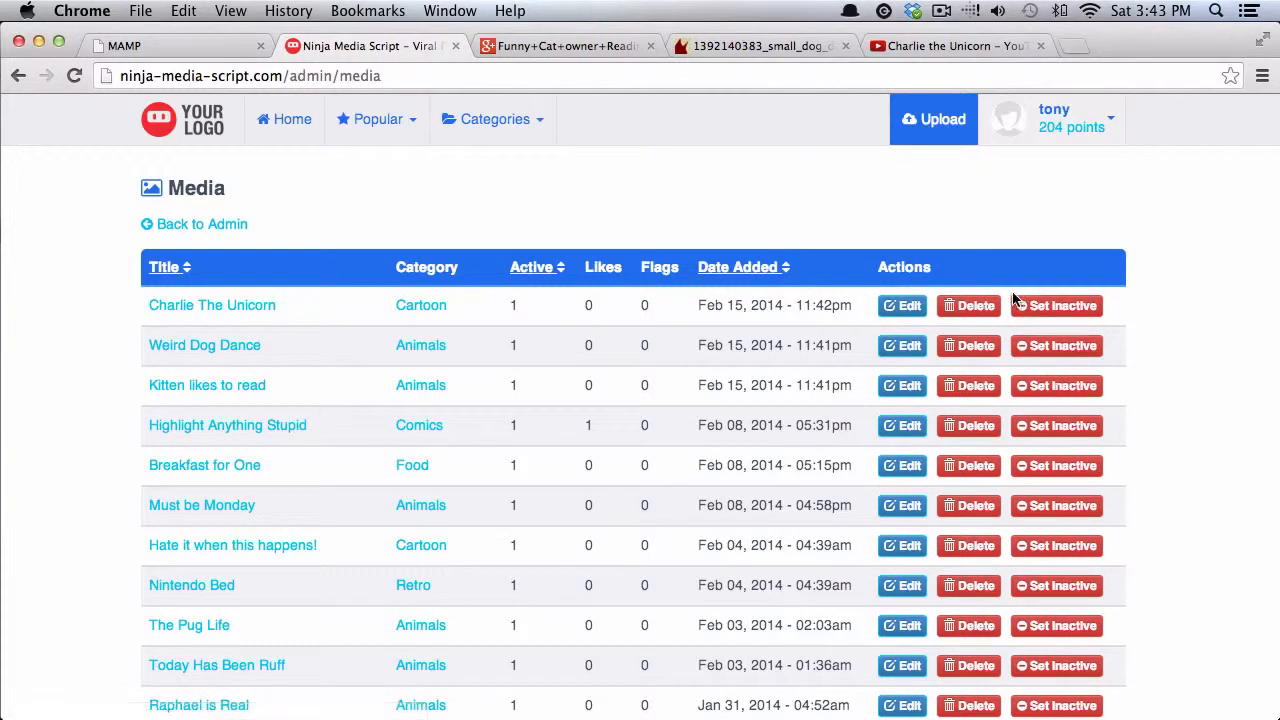
Delete the Charlie The Unicorn, Weird Dog Dance and kitten posts, then return home.
left_click(1056, 304)
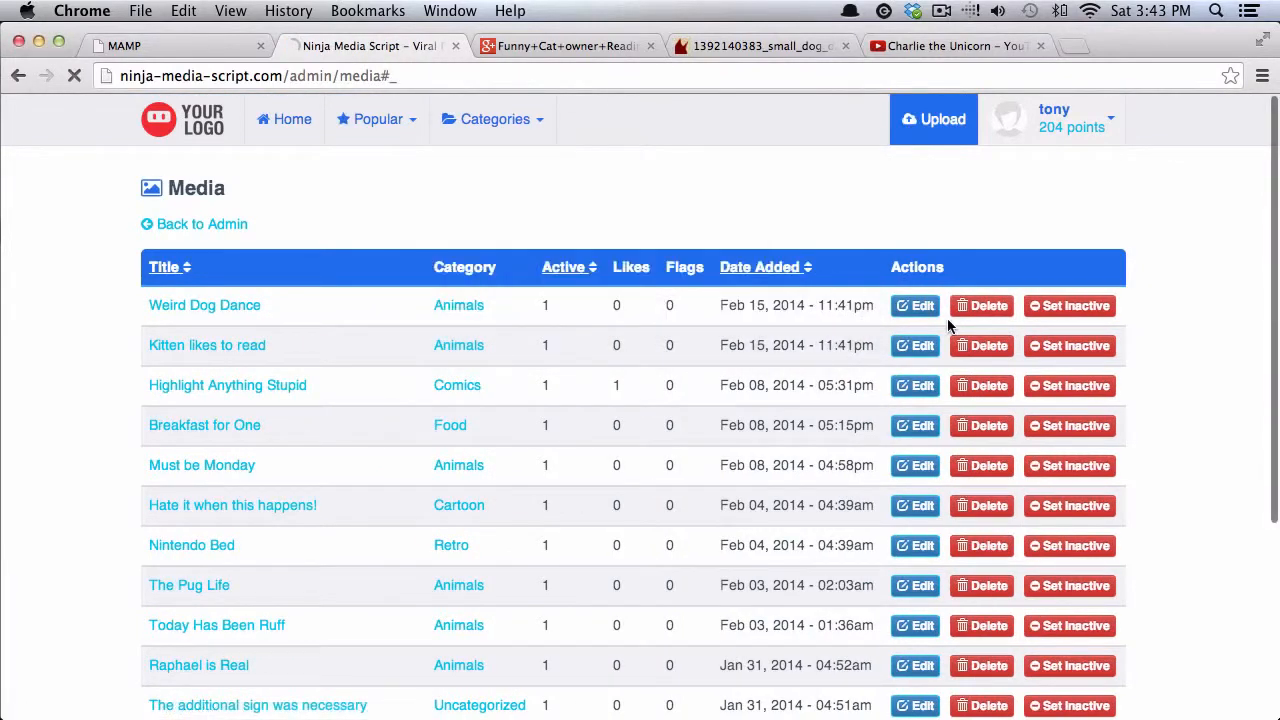
left_click(980, 304)
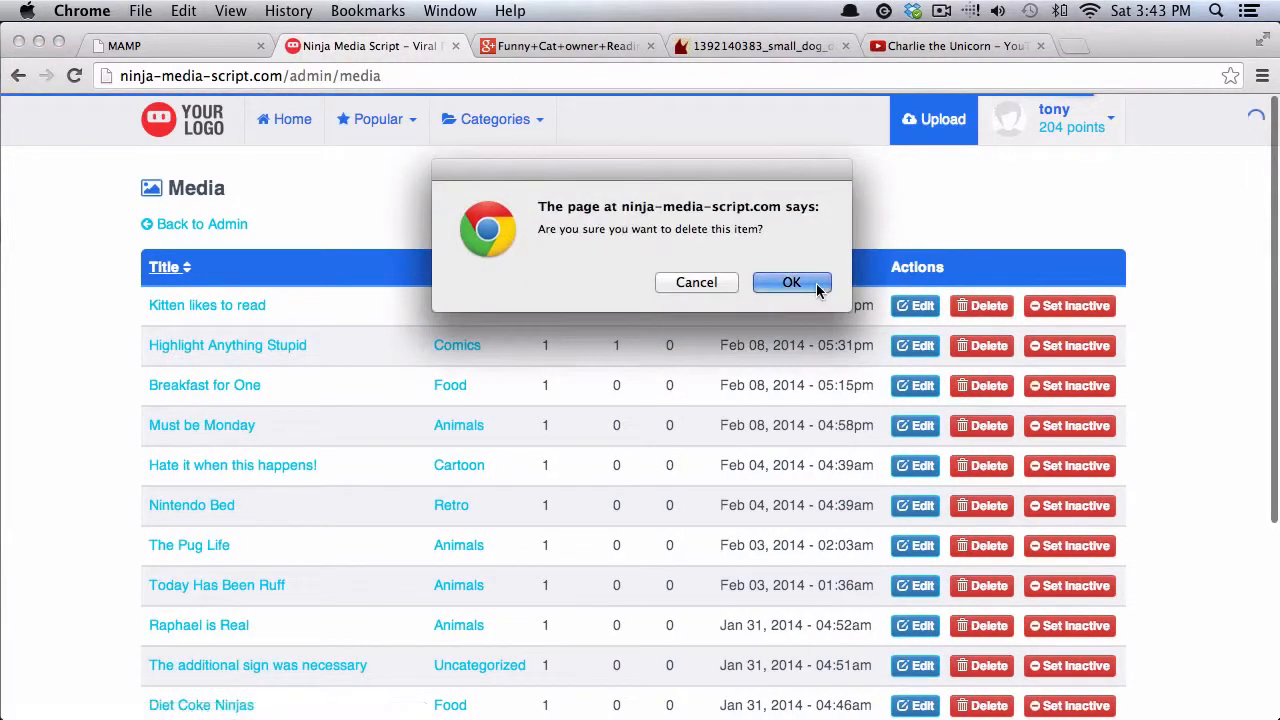
left_click(792, 282)
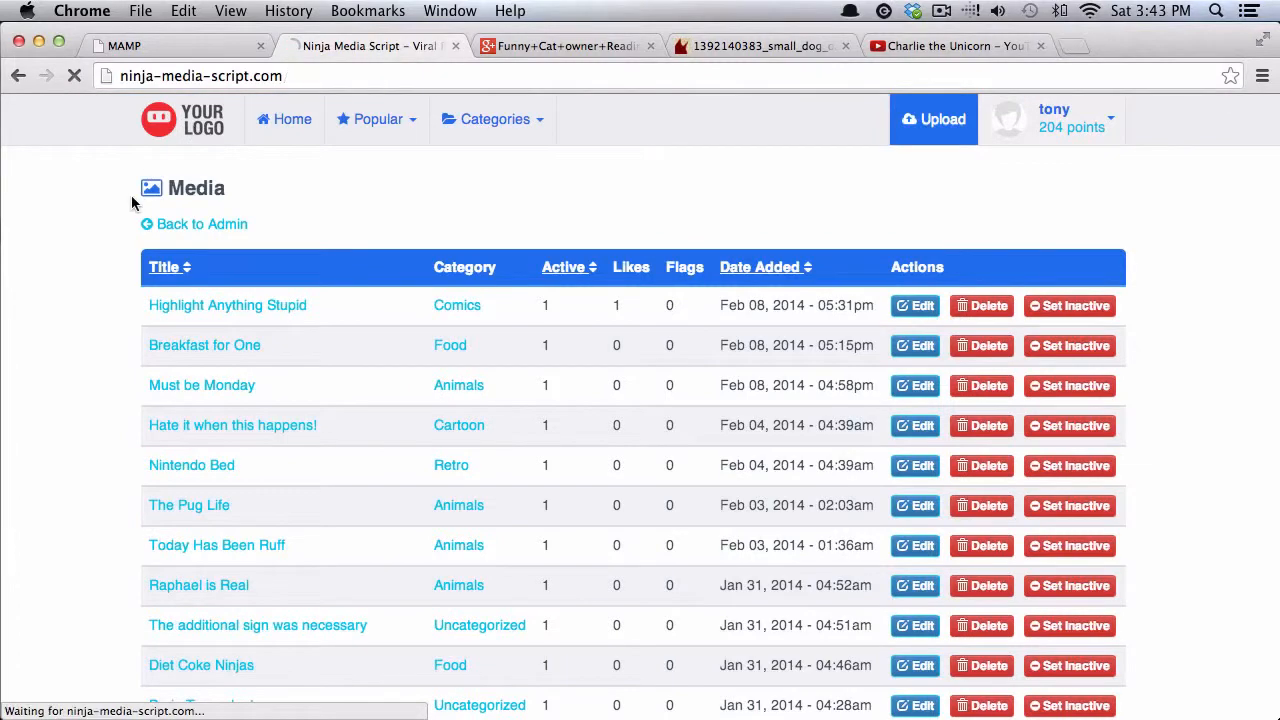
left_click(228, 304)
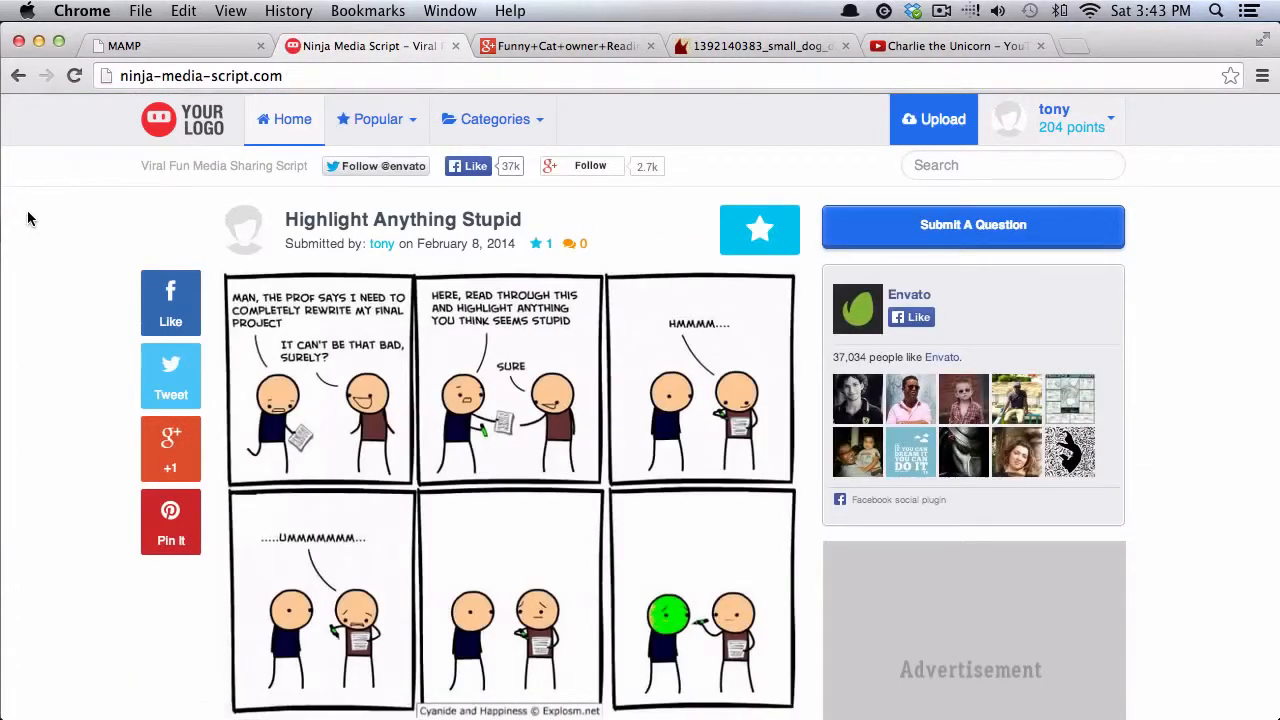